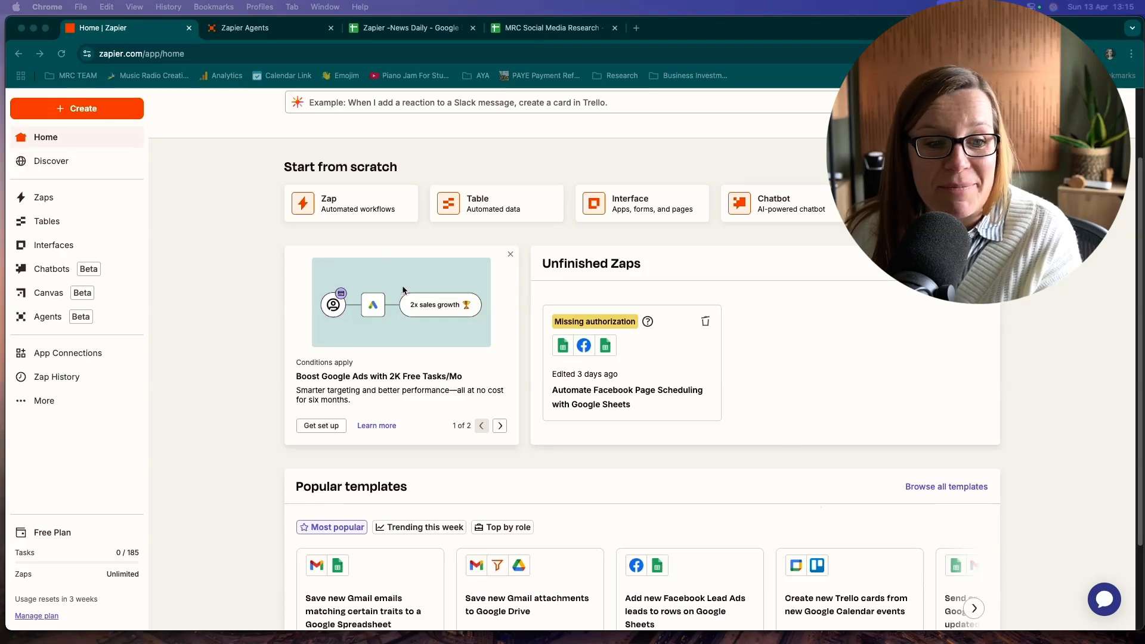
pyautogui.moveTo(537, 201)
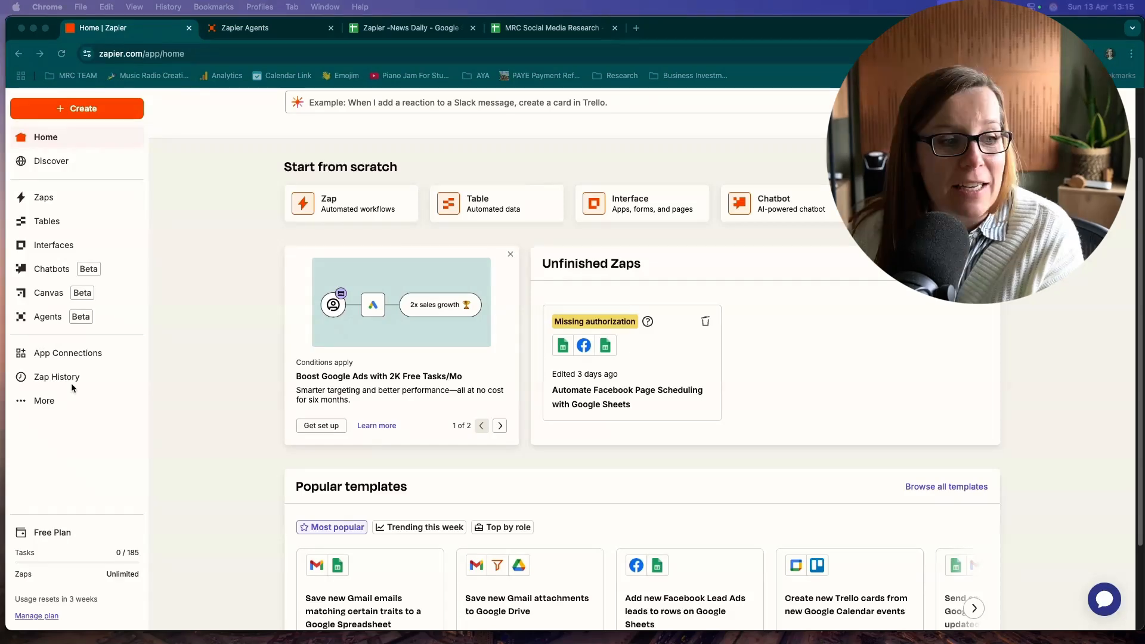
pyautogui.moveTo(48, 320)
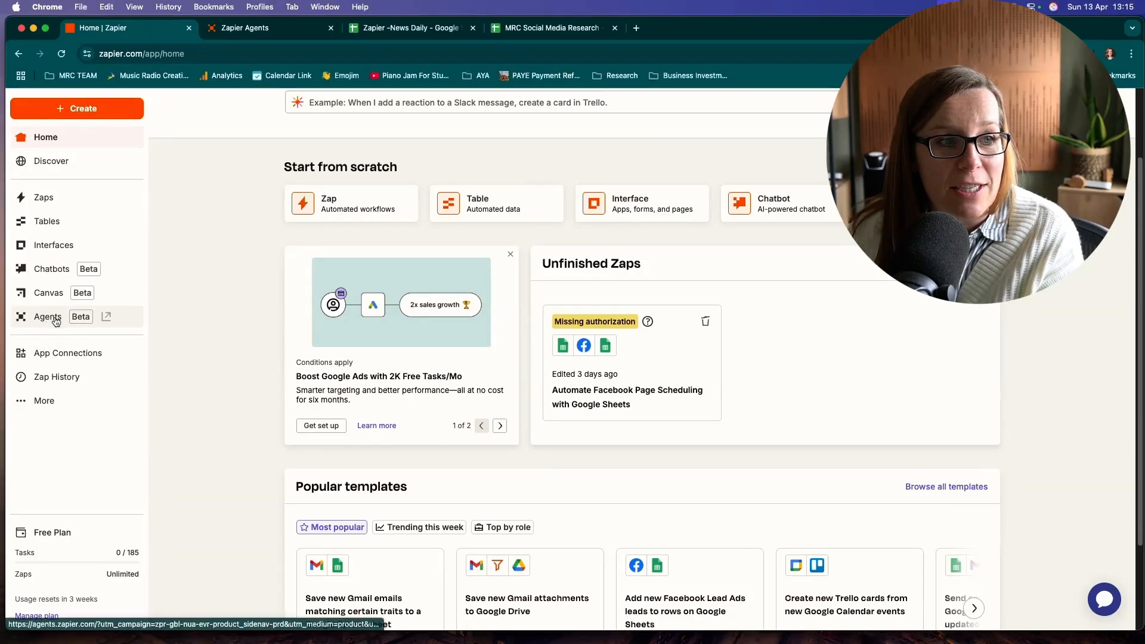
# Name the new custom agent 'Podcasting Stories Research' from the Agents area.
pyautogui.click(48, 317)
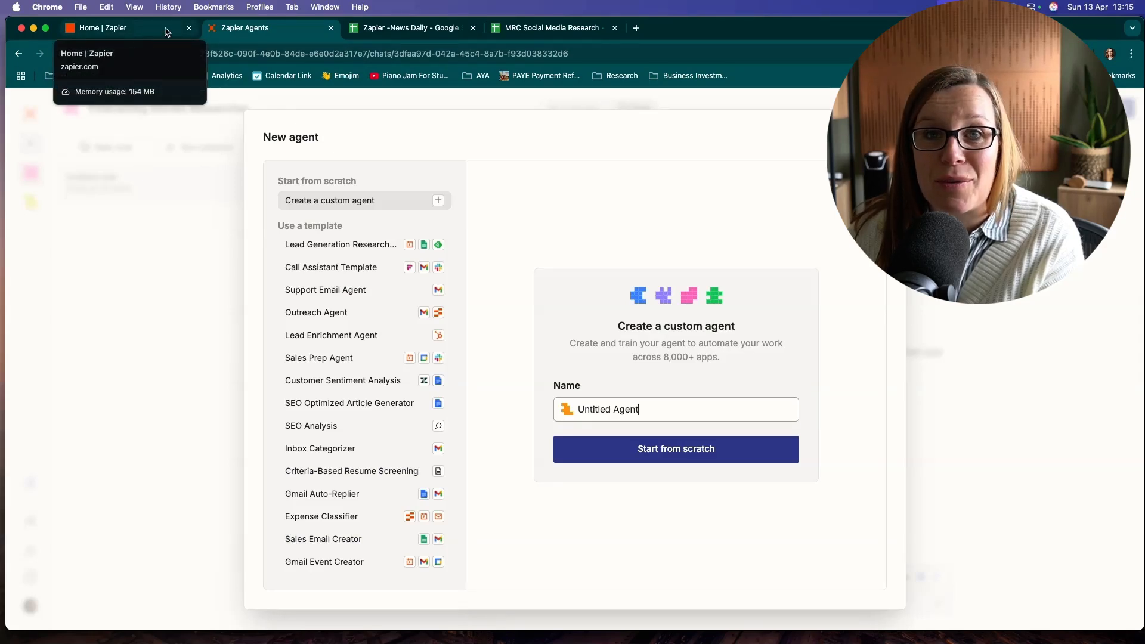
pyautogui.doubleClick(607, 409)
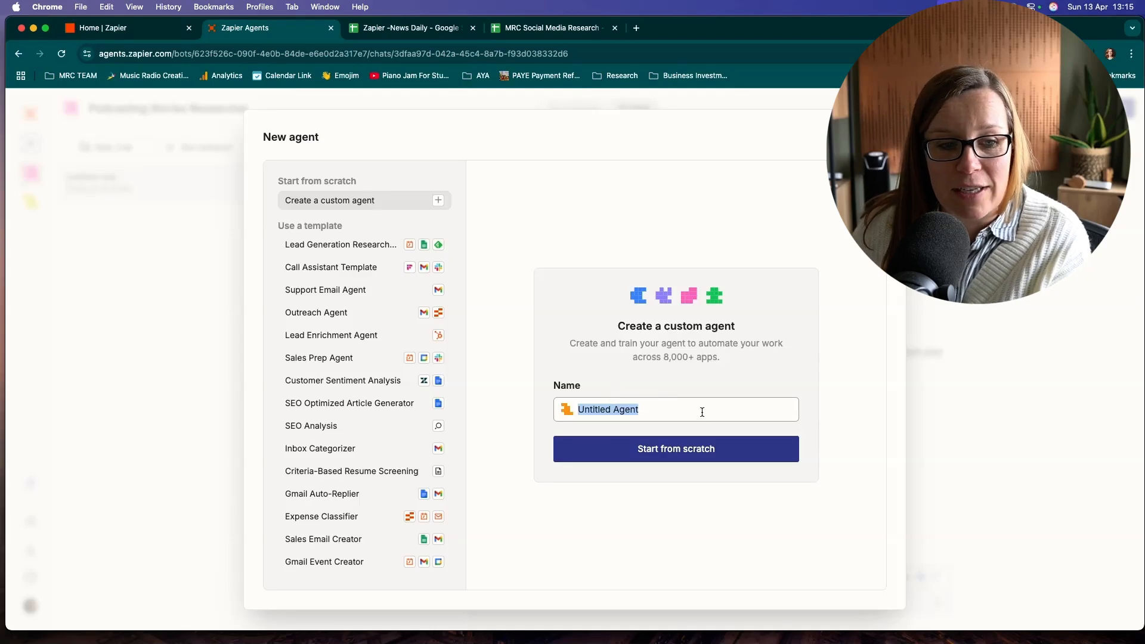
pyautogui.write('Podcasting Stories Research')
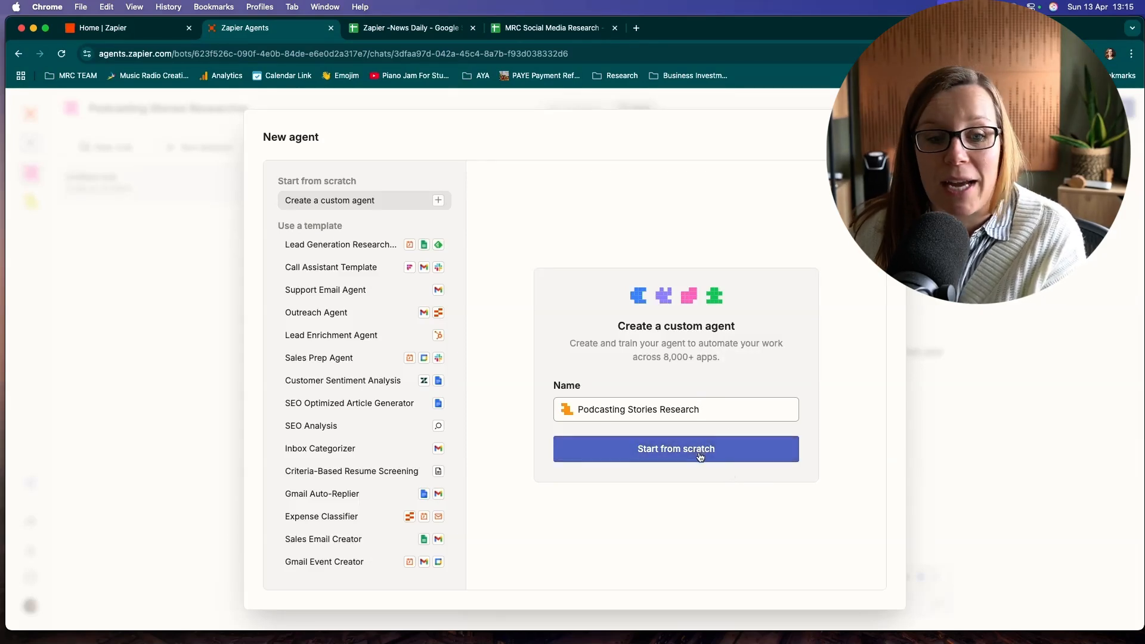
# Create the agent from scratch and start a new blank behavior, skipping the description step.
pyautogui.click(676, 448)
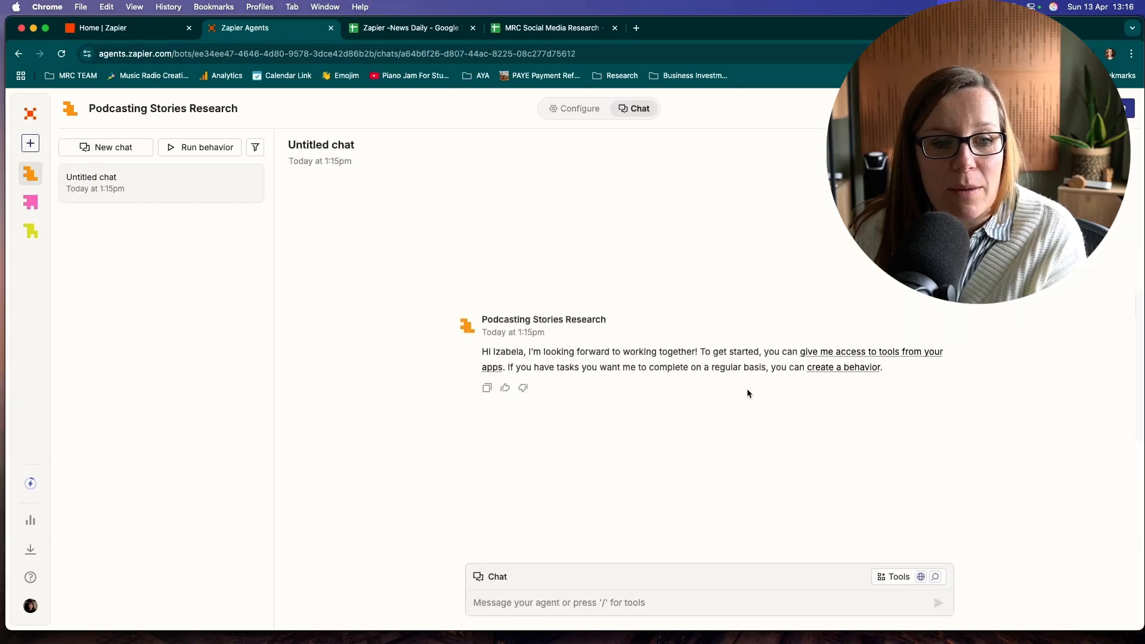
pyautogui.click(579, 109)
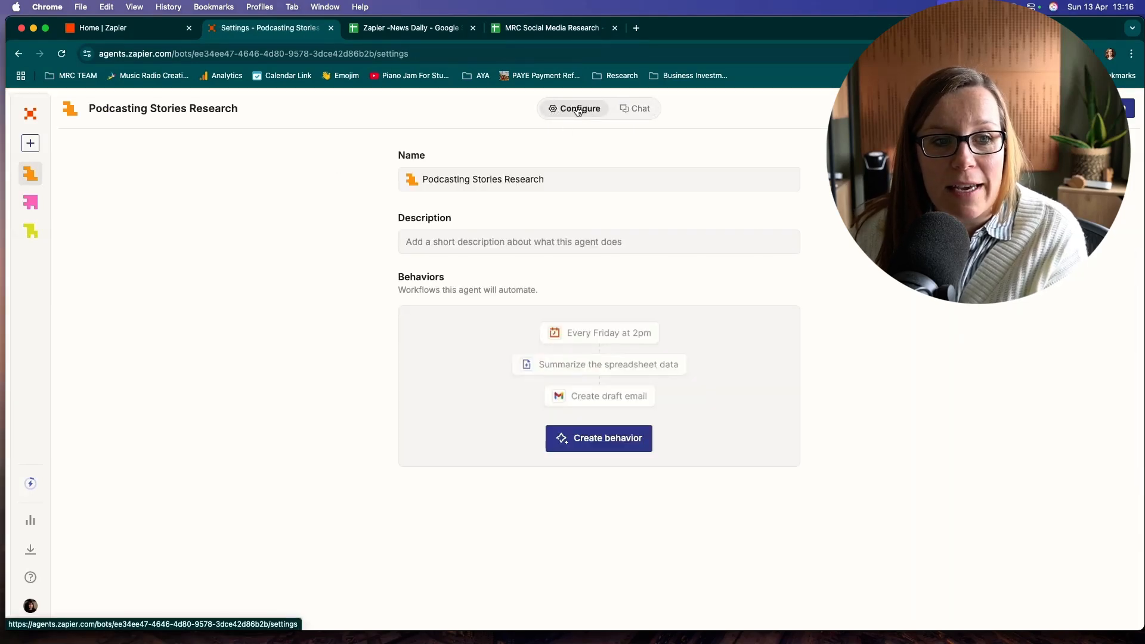
pyautogui.moveTo(601, 444)
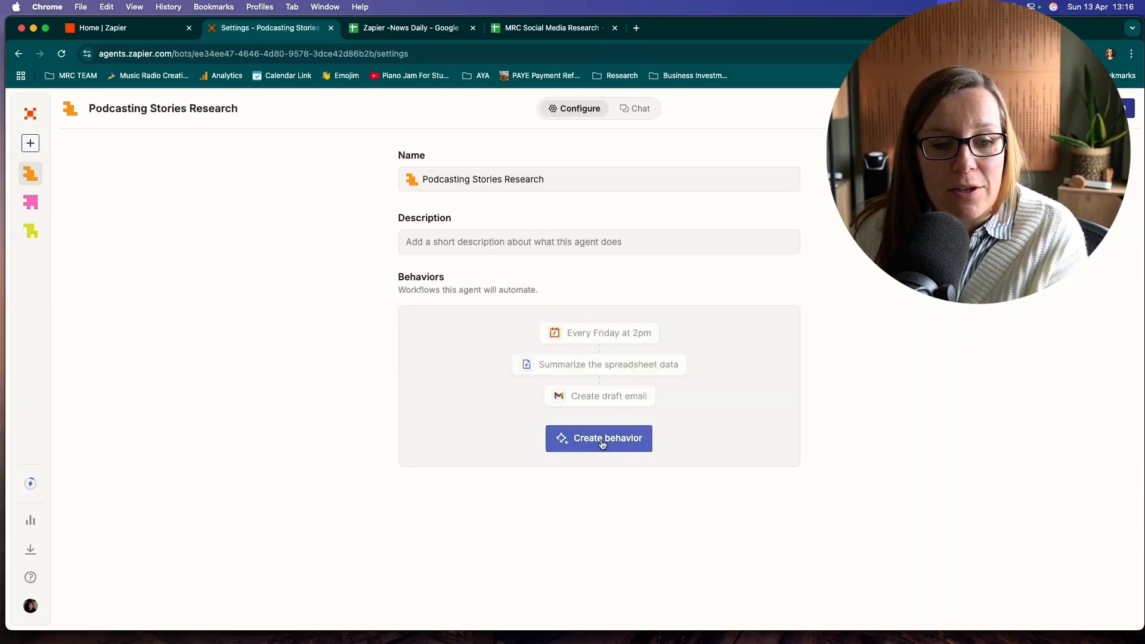
pyautogui.click(599, 439)
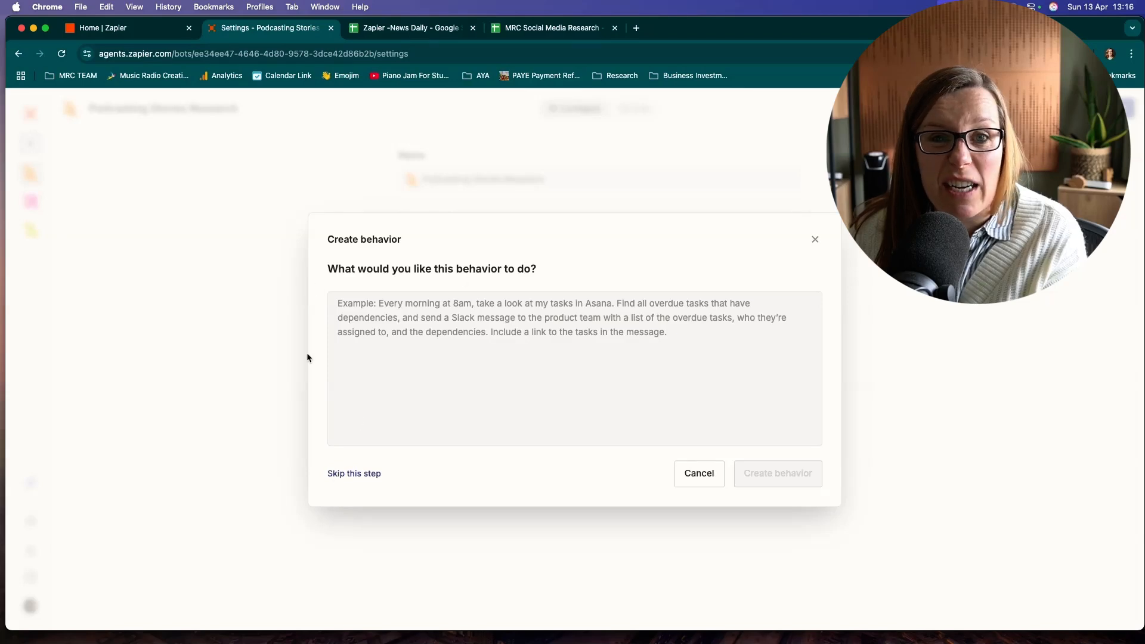
pyautogui.moveTo(355, 479)
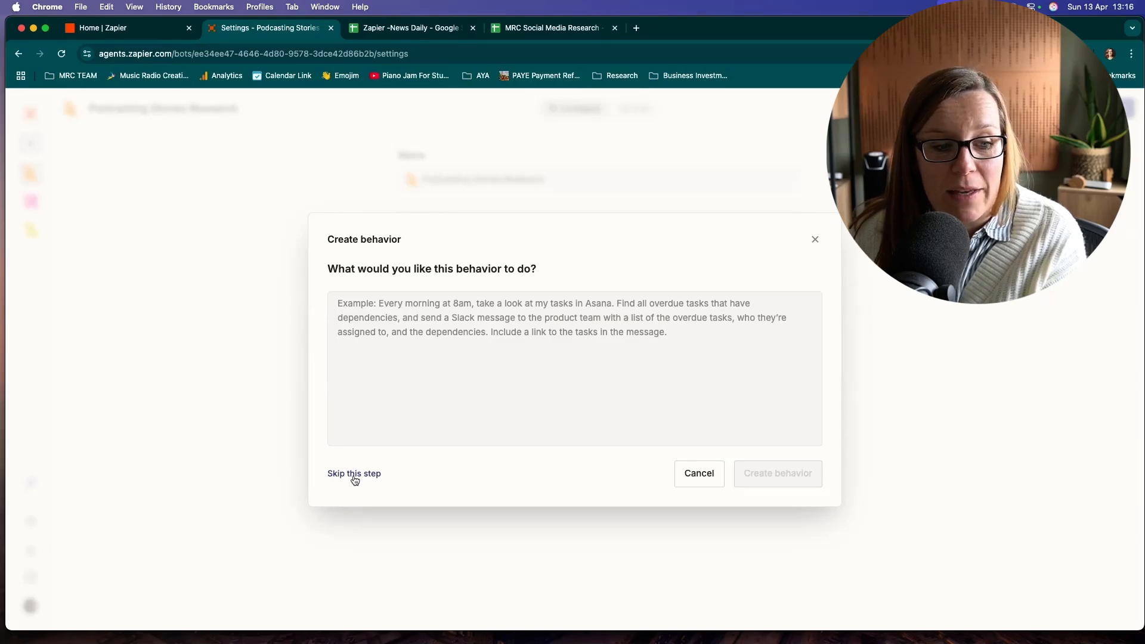
pyautogui.click(354, 474)
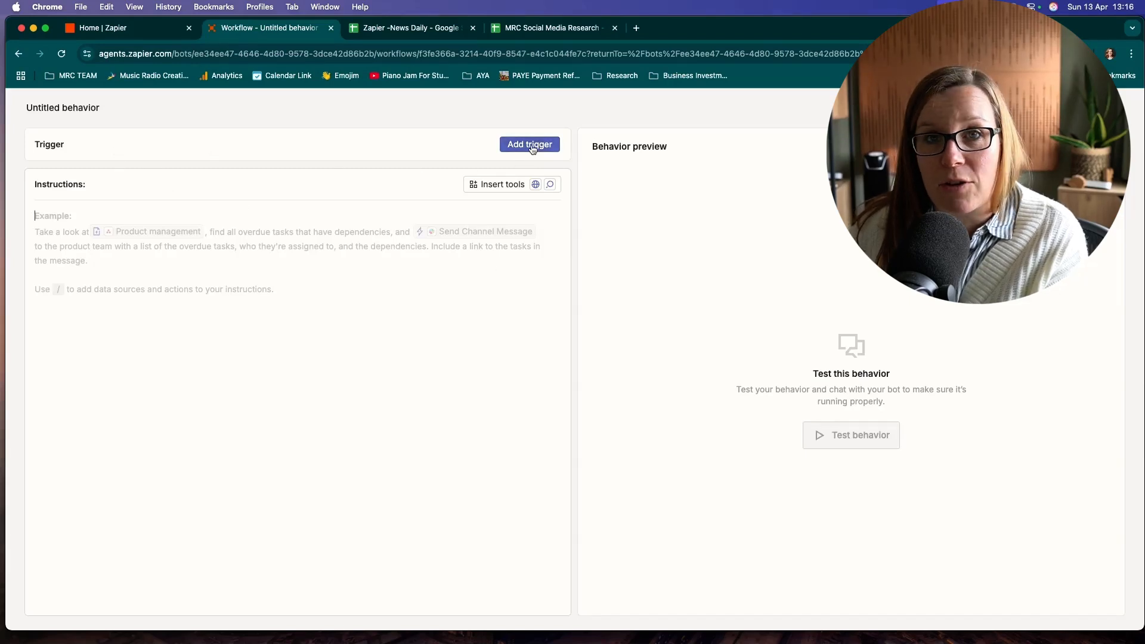
# Add a Schedule by Zapier trigger set to run Every Day.
pyautogui.click(530, 144)
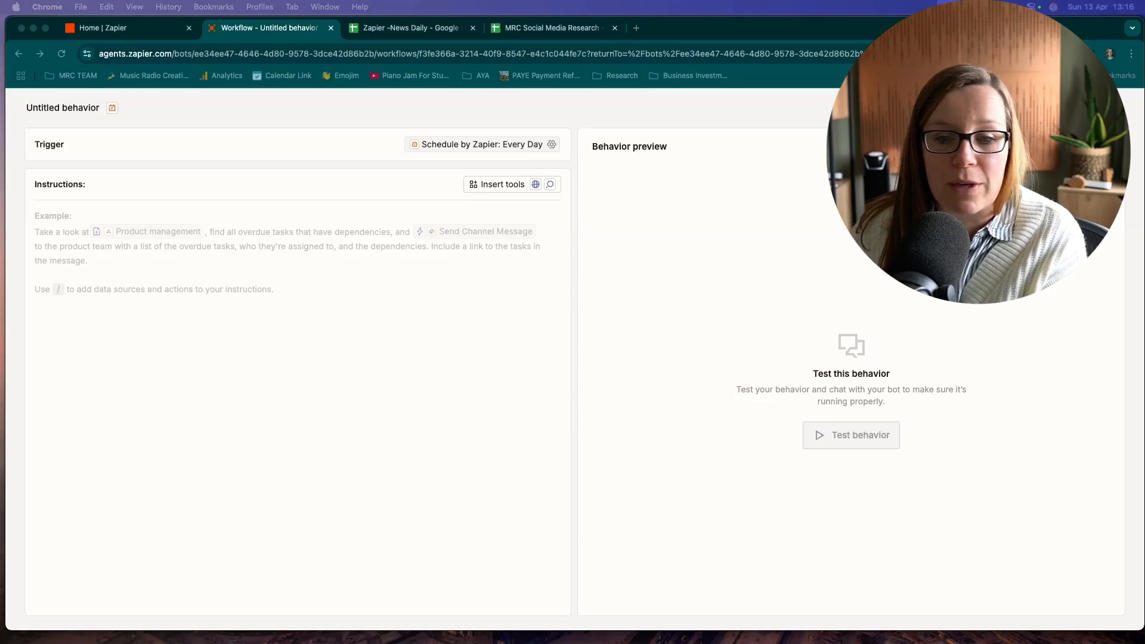
pyautogui.moveTo(921, 321)
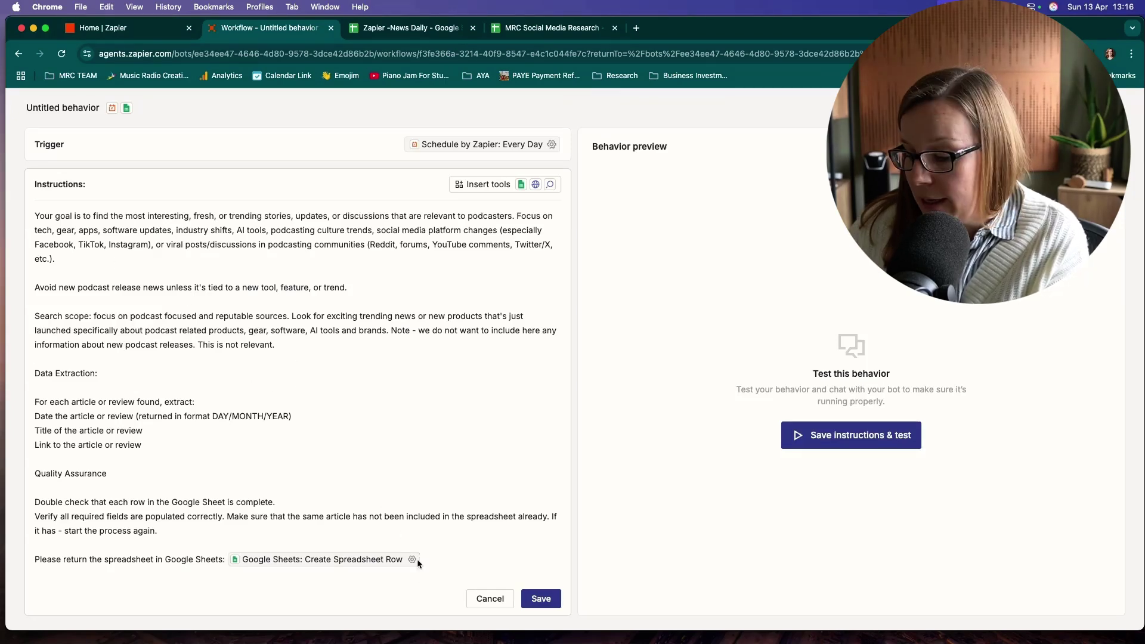
# Review the pasted research instructions, highlighting the phrase 'the most interesting'.
pyautogui.click(413, 559)
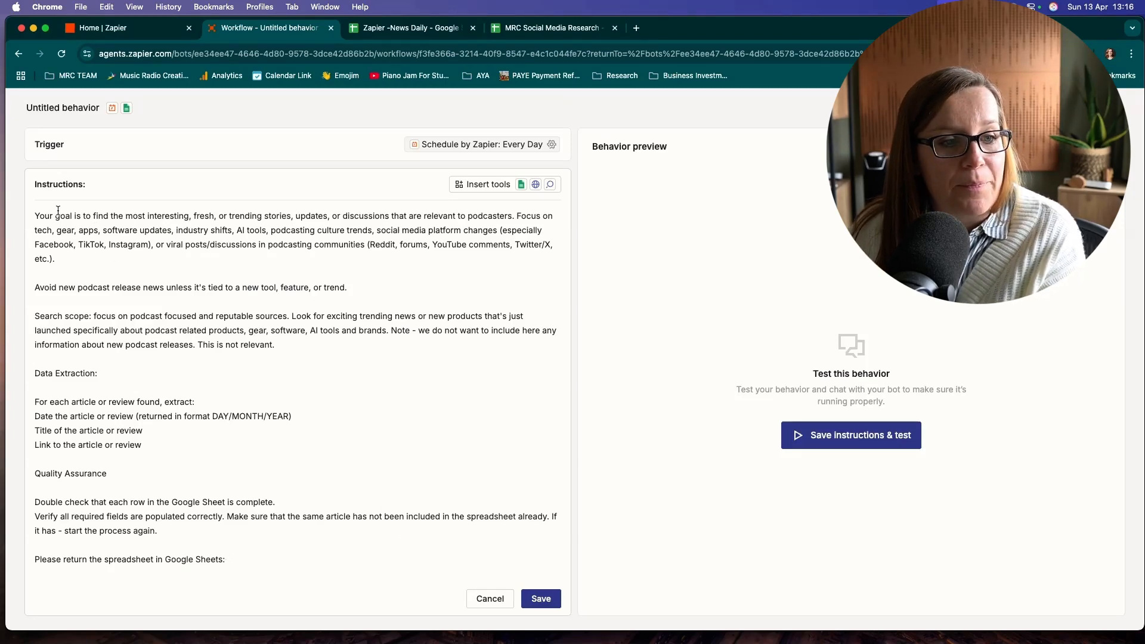
pyautogui.moveTo(108, 216); pyautogui.dragTo(188, 216)
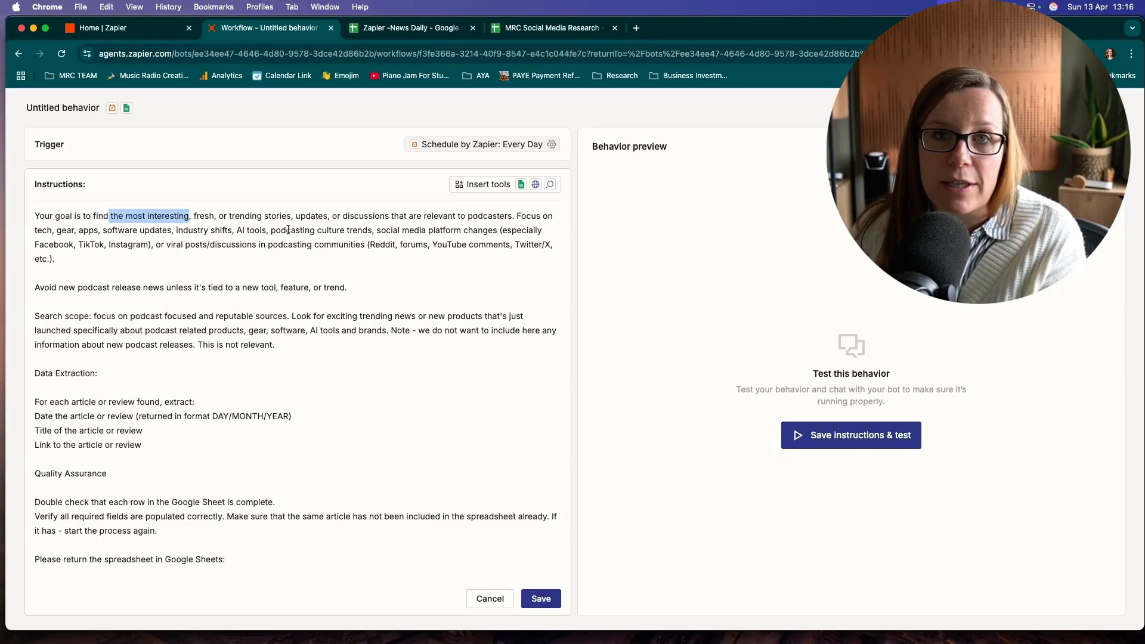
pyautogui.moveTo(403, 239)
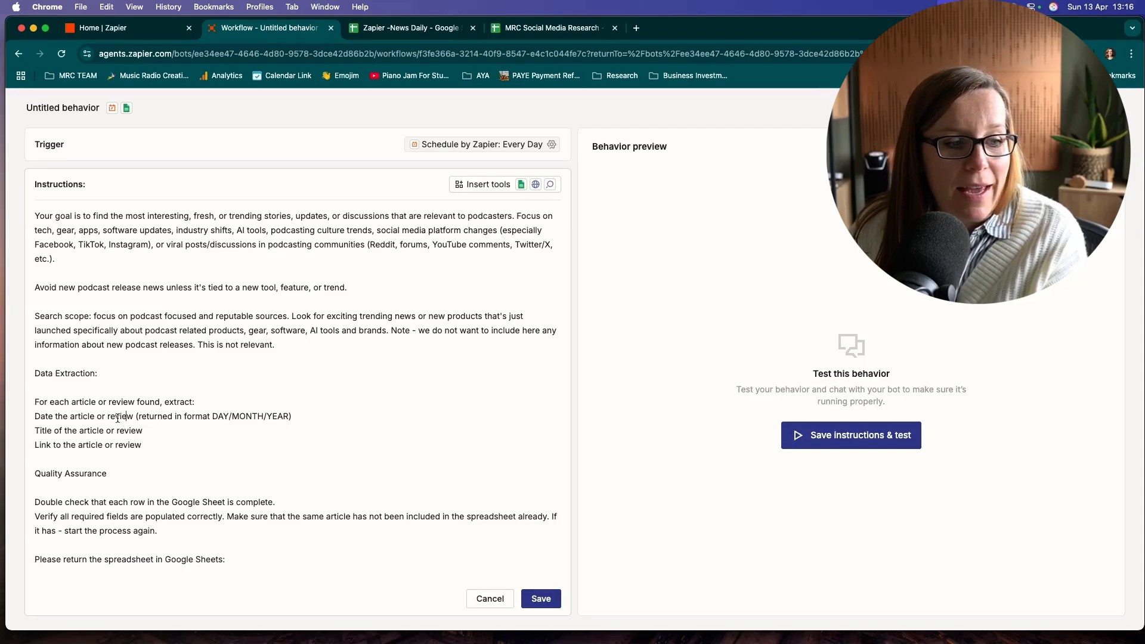
pyautogui.moveTo(137, 559)
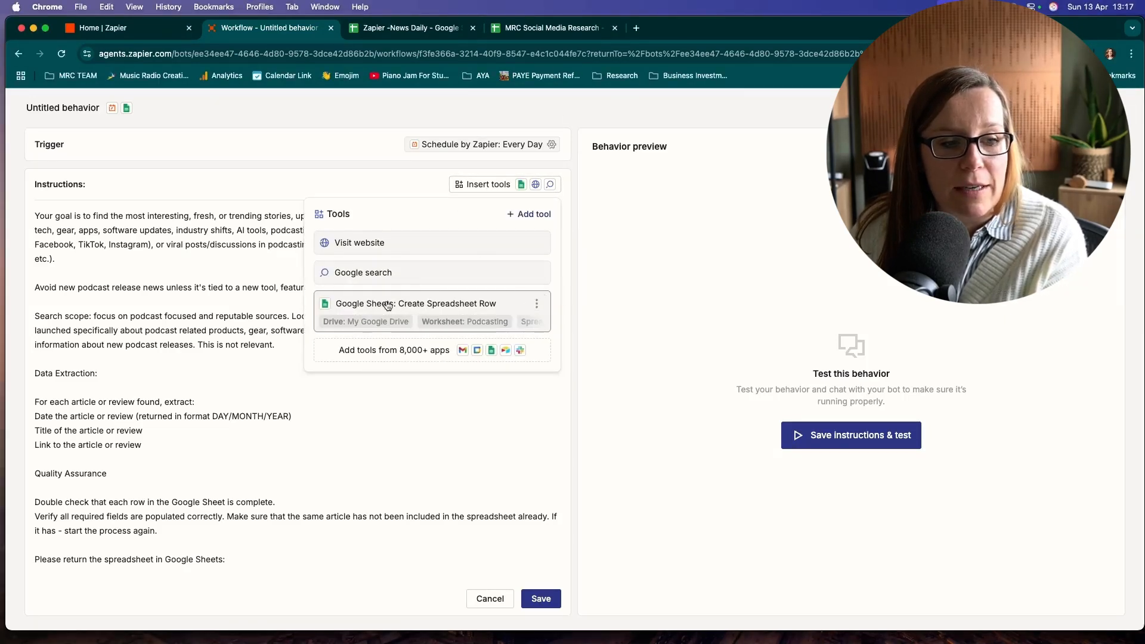
# Insert the Google Sheets Create Spreadsheet Row tool and bring up its configuration.
pyautogui.click(414, 304)
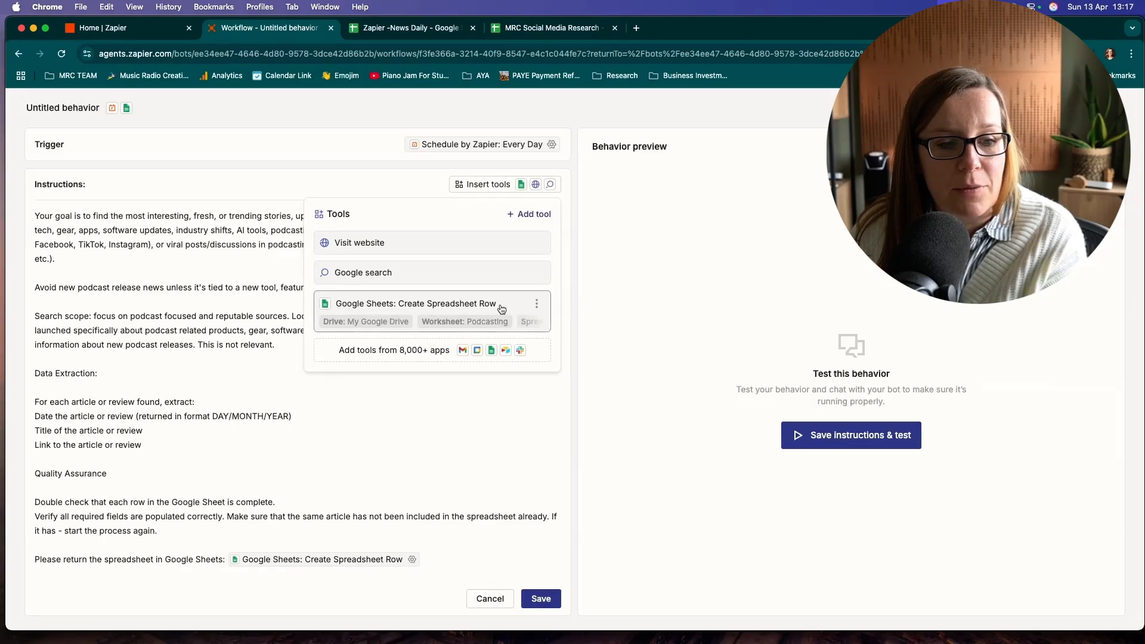
pyautogui.click(412, 560)
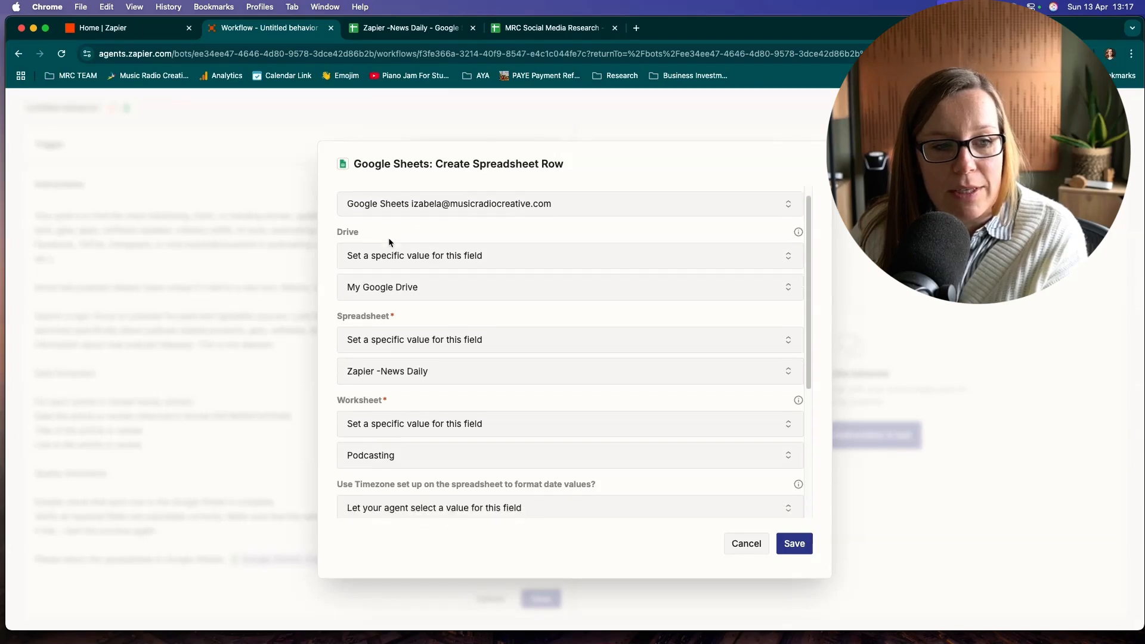
# Check Drive, spreadsheet, Podcasting worksheet and agent-filled Date, Title, Link, Headline fields, then save.
pyautogui.scroll(-3)
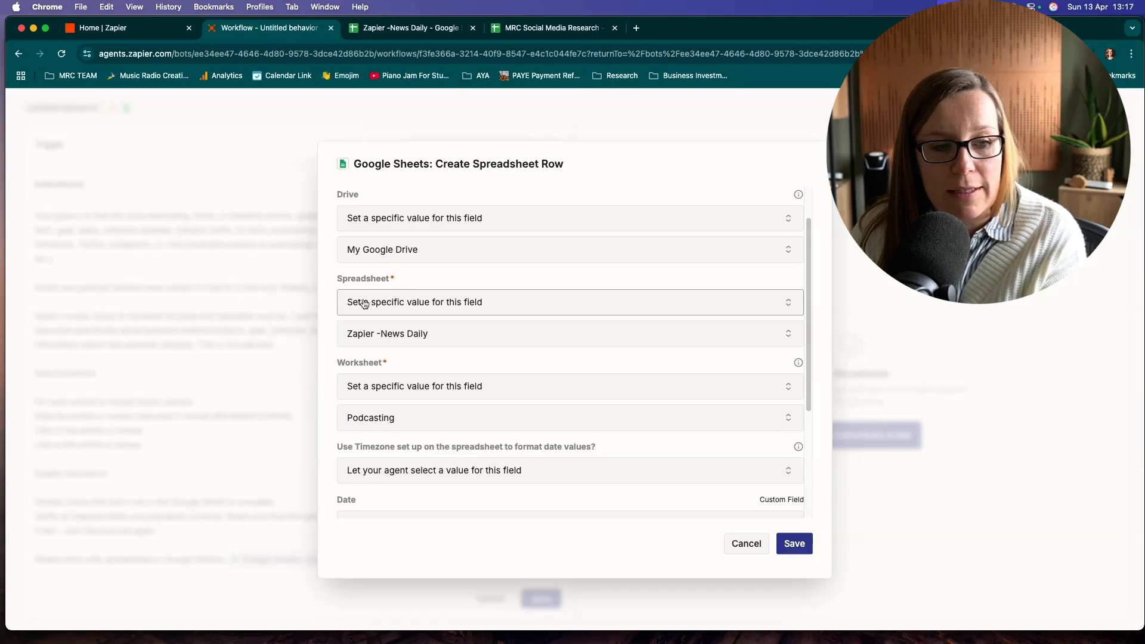
pyautogui.scroll(-3)
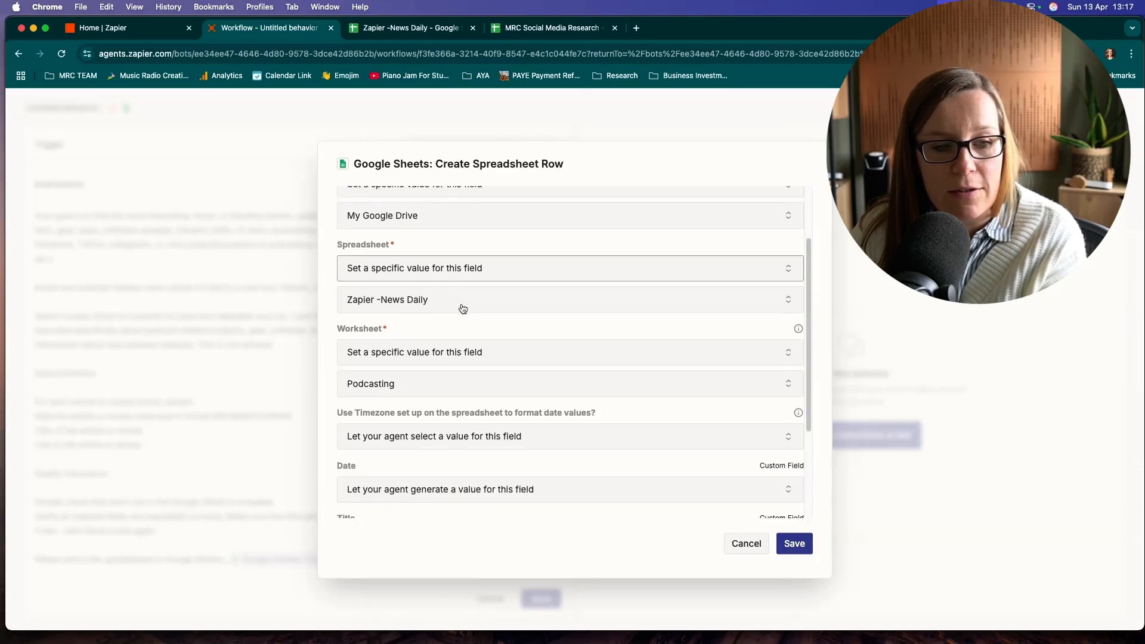
pyautogui.scroll(-3)
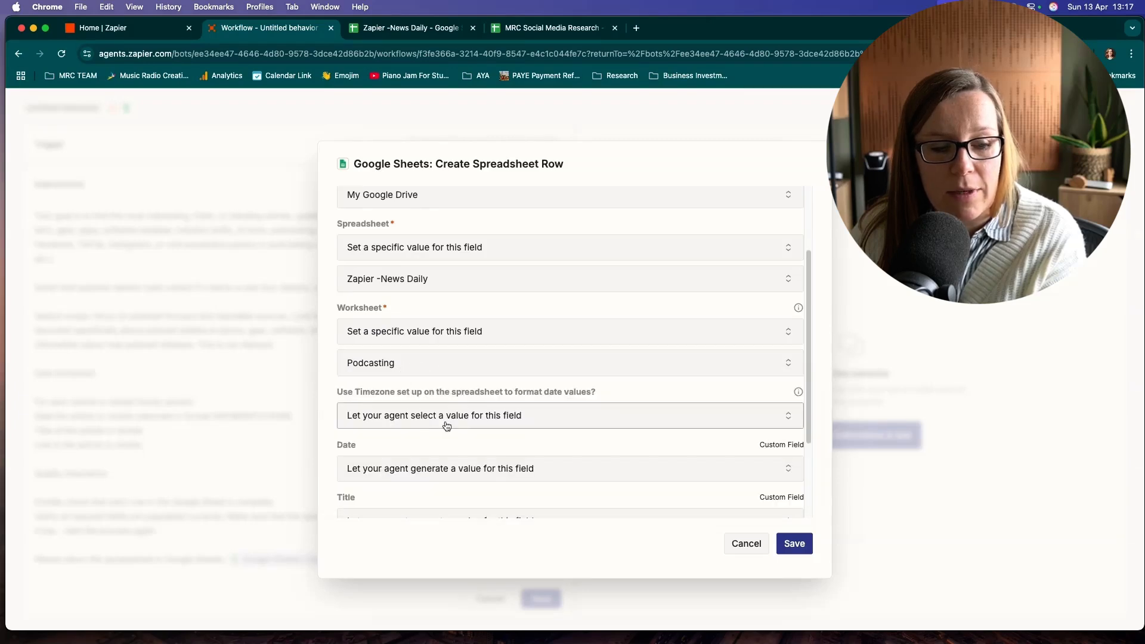
pyautogui.scroll(-3)
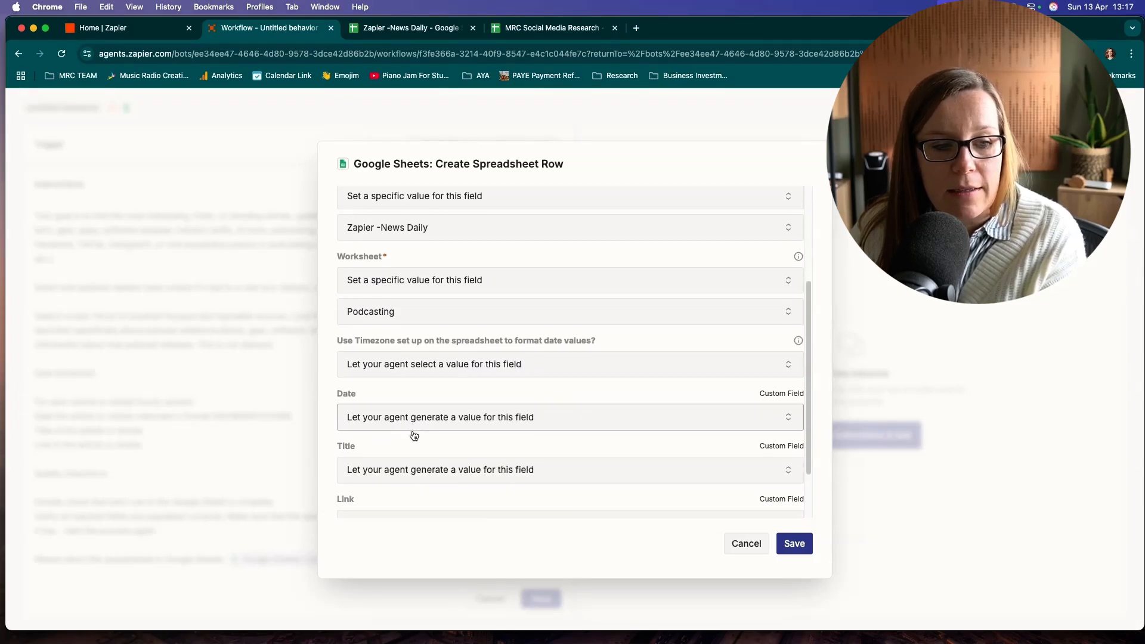
pyautogui.scroll(-3)
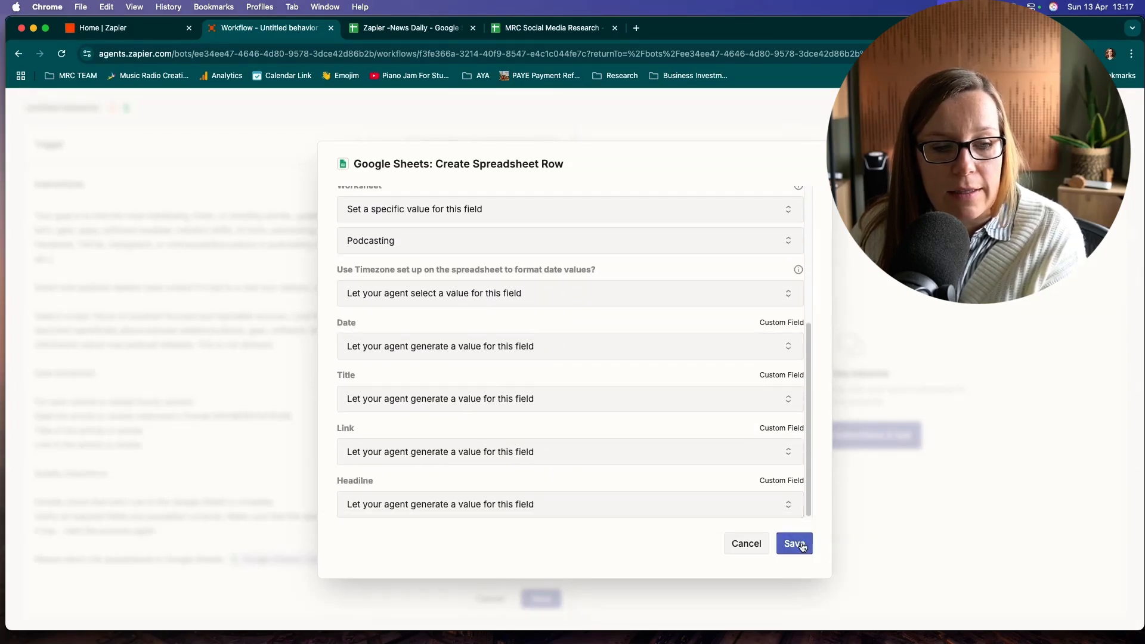
pyautogui.click(794, 544)
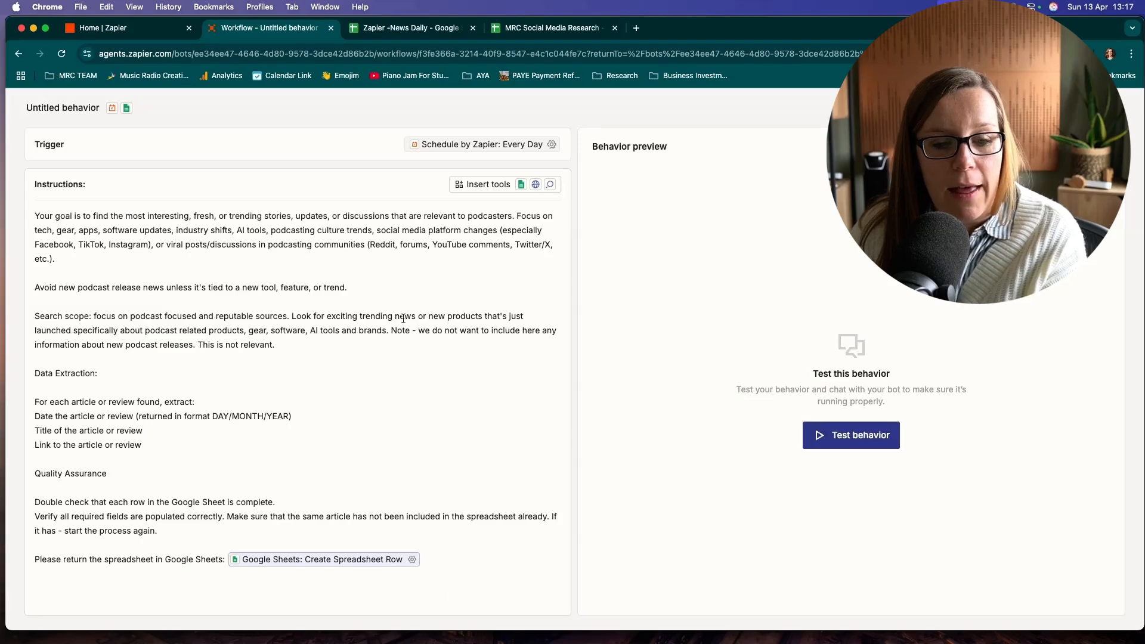
# Start a test run so the agent searches Google and browses the web for podcast news.
pyautogui.click(852, 434)
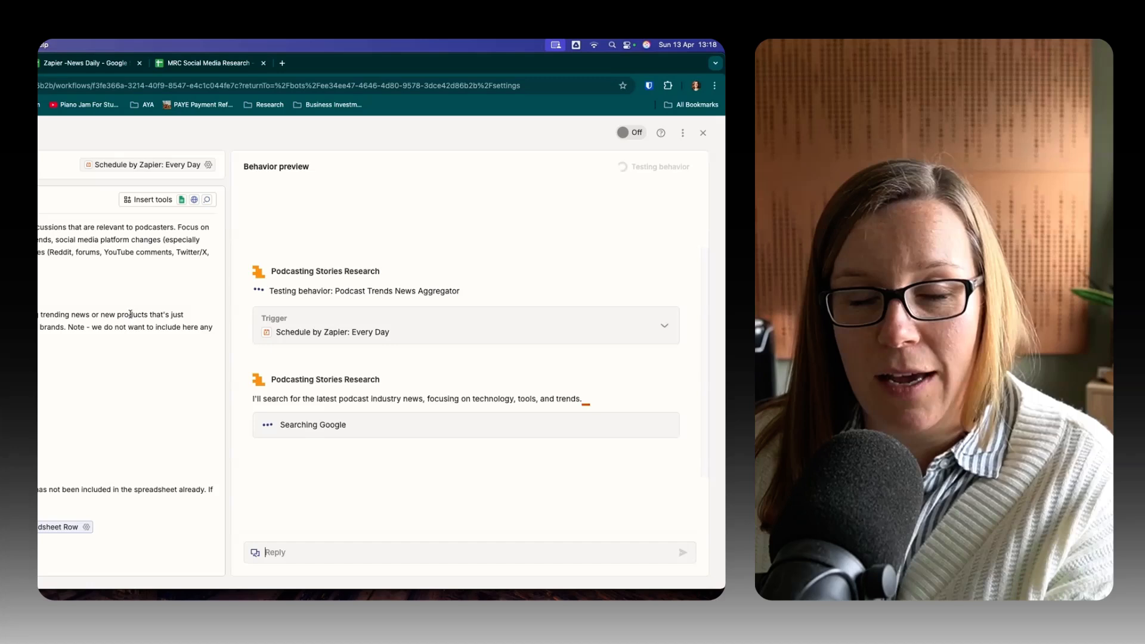
pyautogui.moveTo(223, 351)
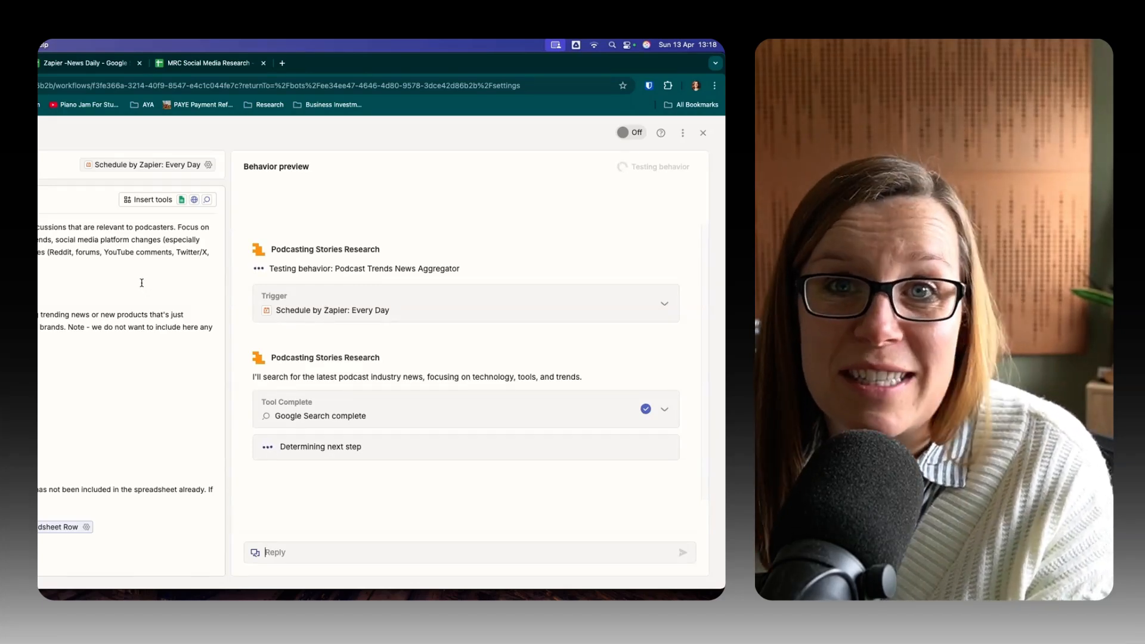
pyautogui.moveTo(407, 294)
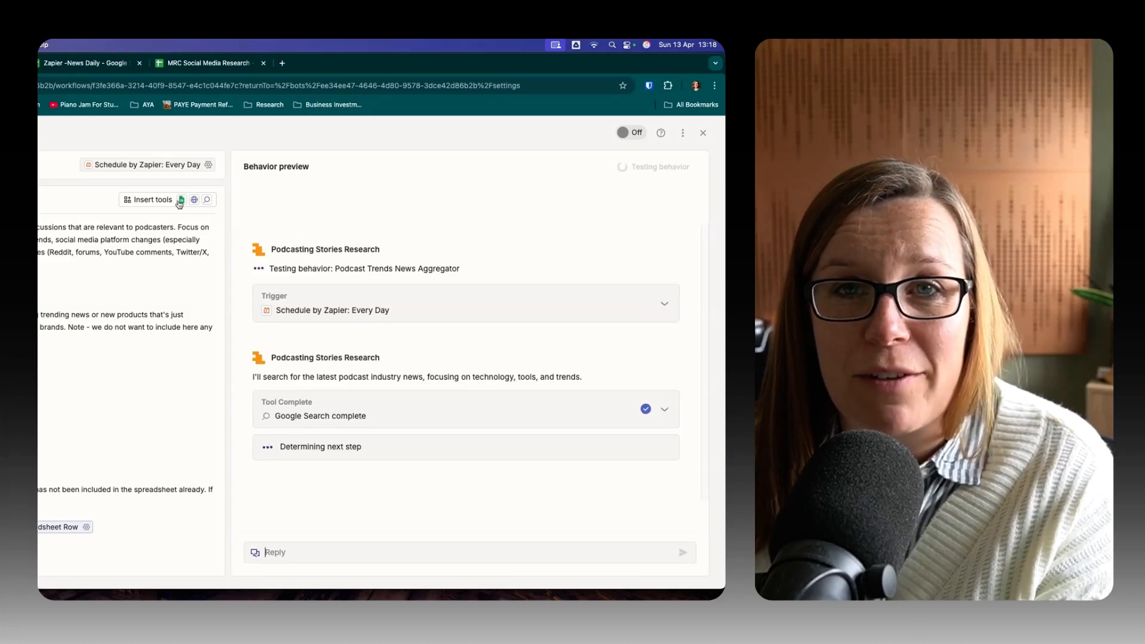
pyautogui.moveTo(268, 237)
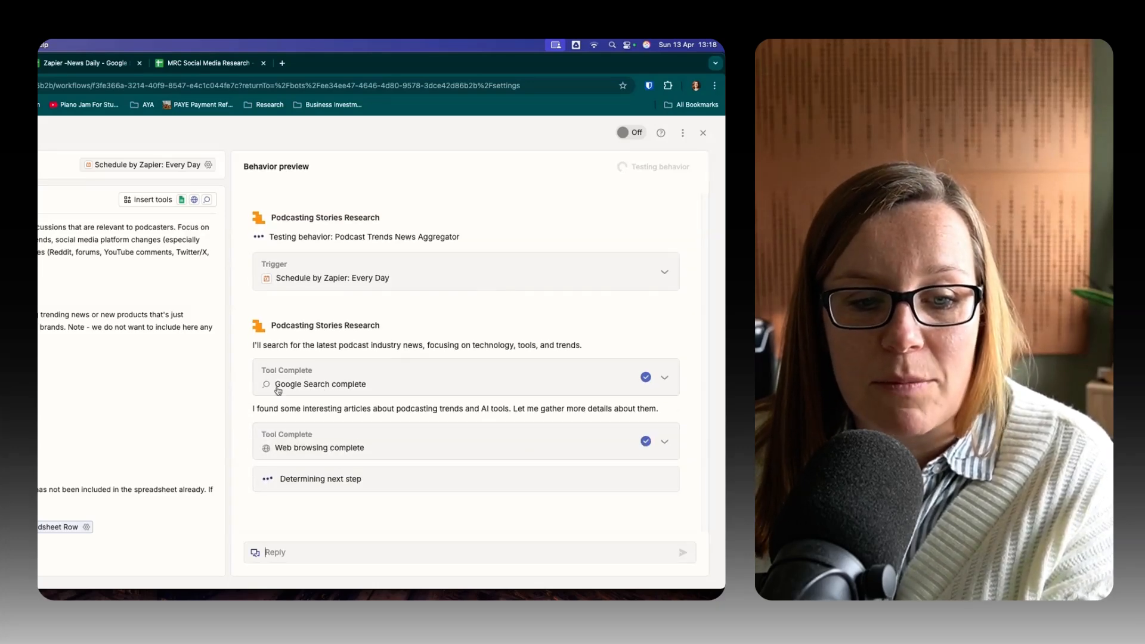
pyautogui.moveTo(337, 420)
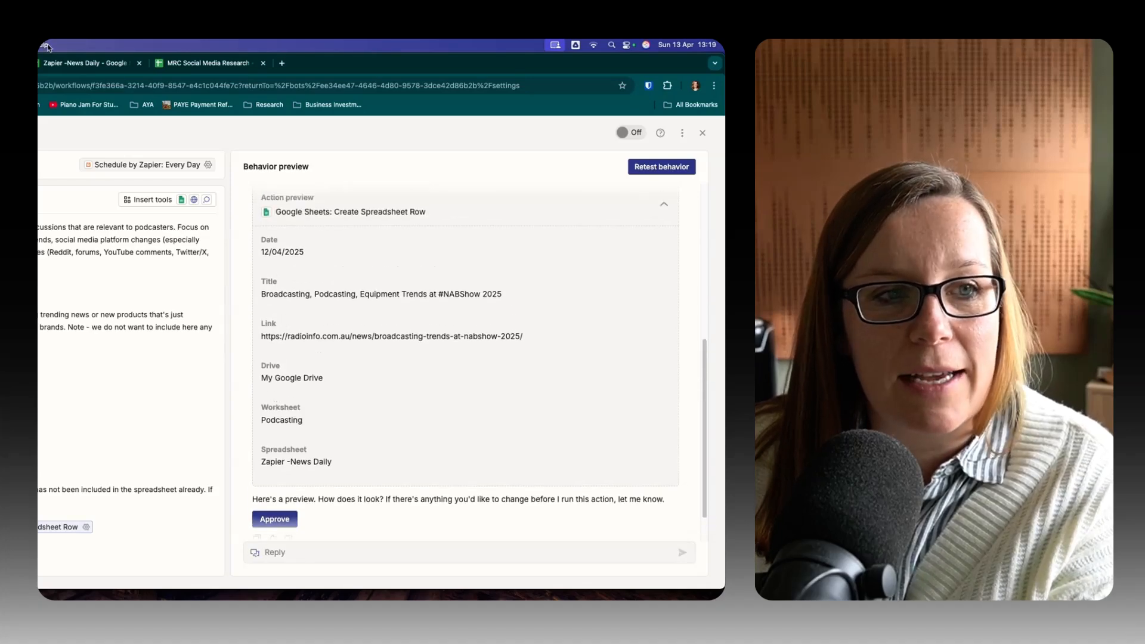
# Approve writing the previewed NAB Show 2025 podcasting trends row to the sheet.
pyautogui.click(275, 519)
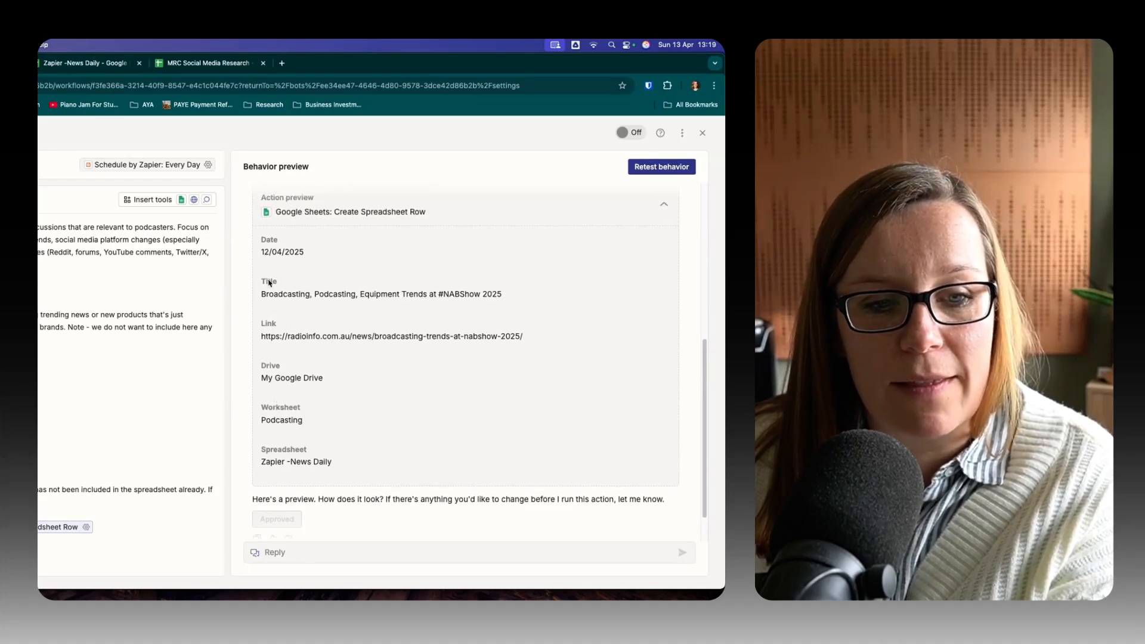
pyautogui.moveTo(491, 315)
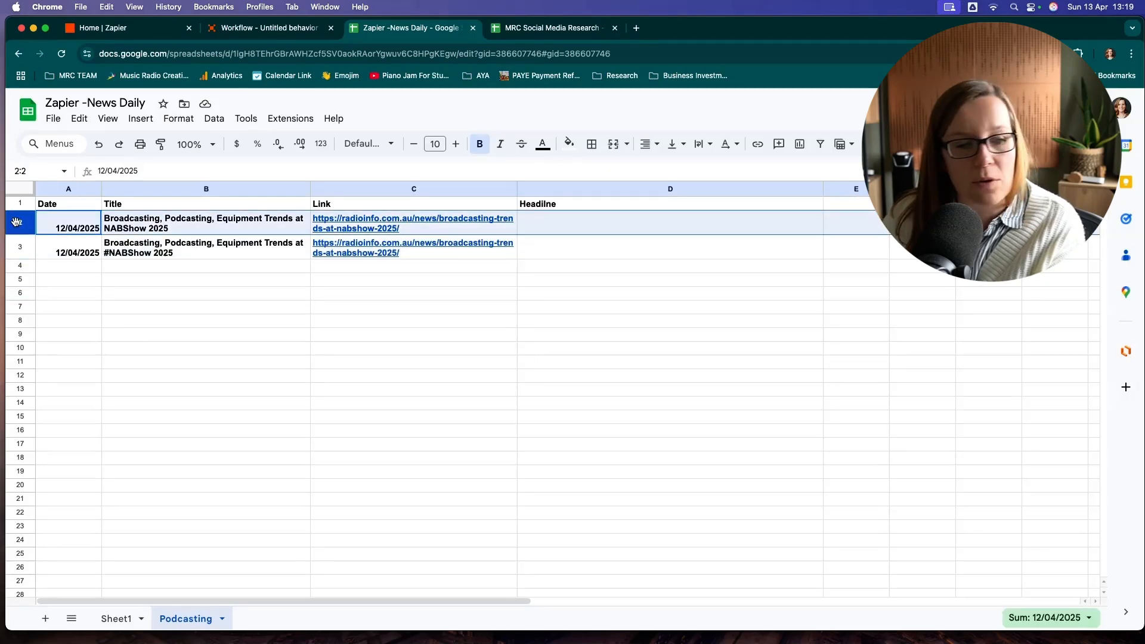
# From the Podcasting sheet's first row, follow the radioinfo article link.
pyautogui.rightClick(19, 222)
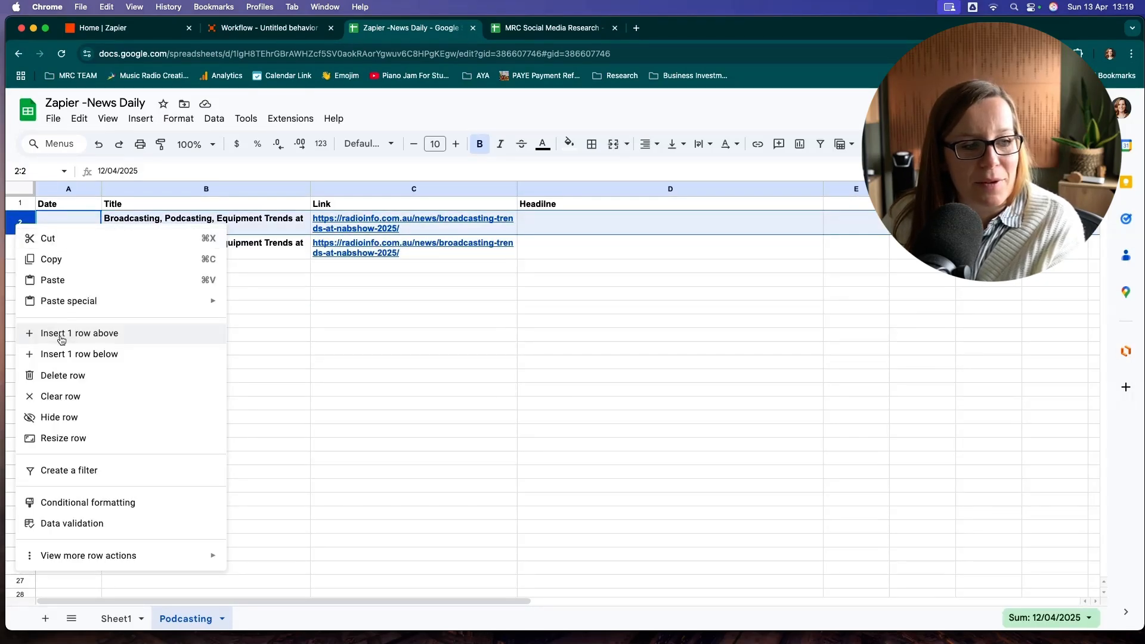
pyautogui.click(78, 333)
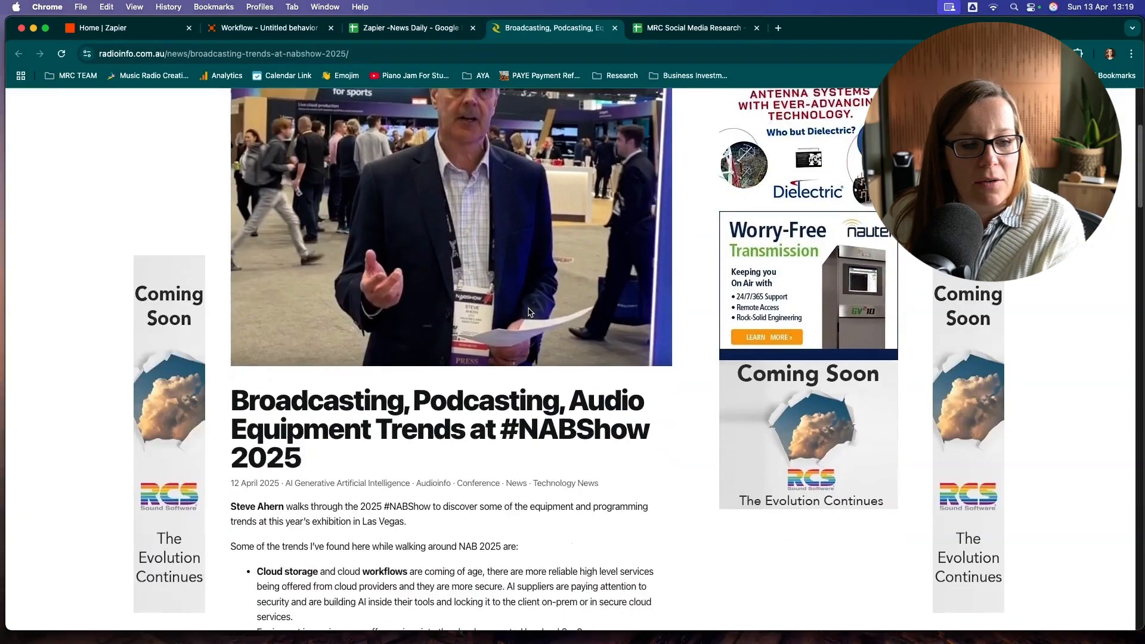
# Skim the #NABShow 2025 trends article, then return to the Zapier Workflow tab.
pyautogui.scroll(-3)
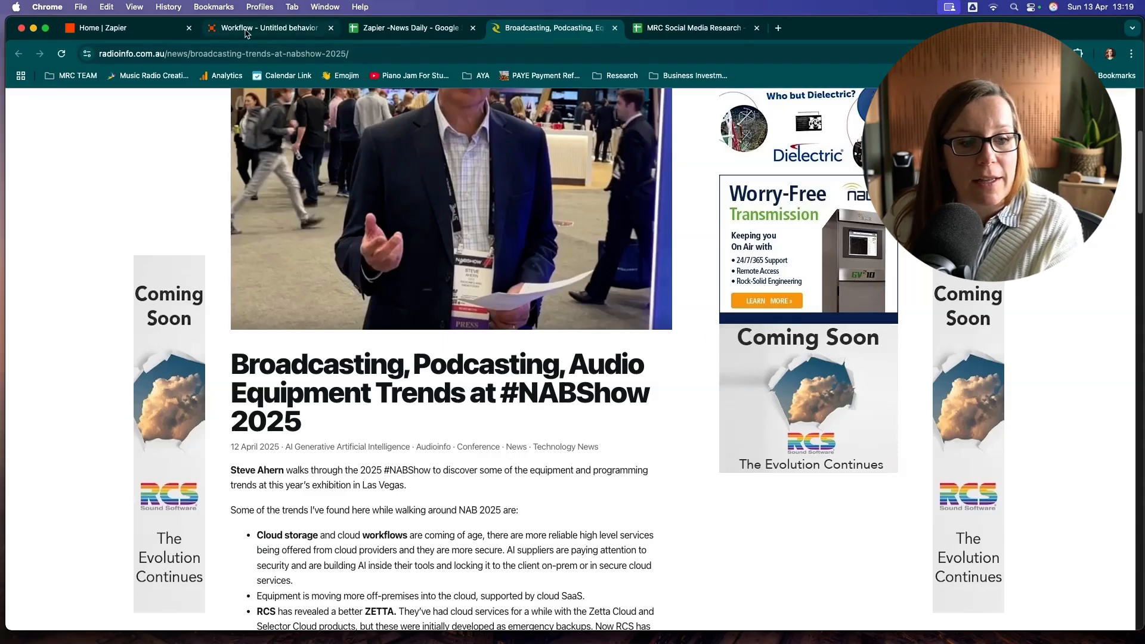
pyautogui.click(263, 27)
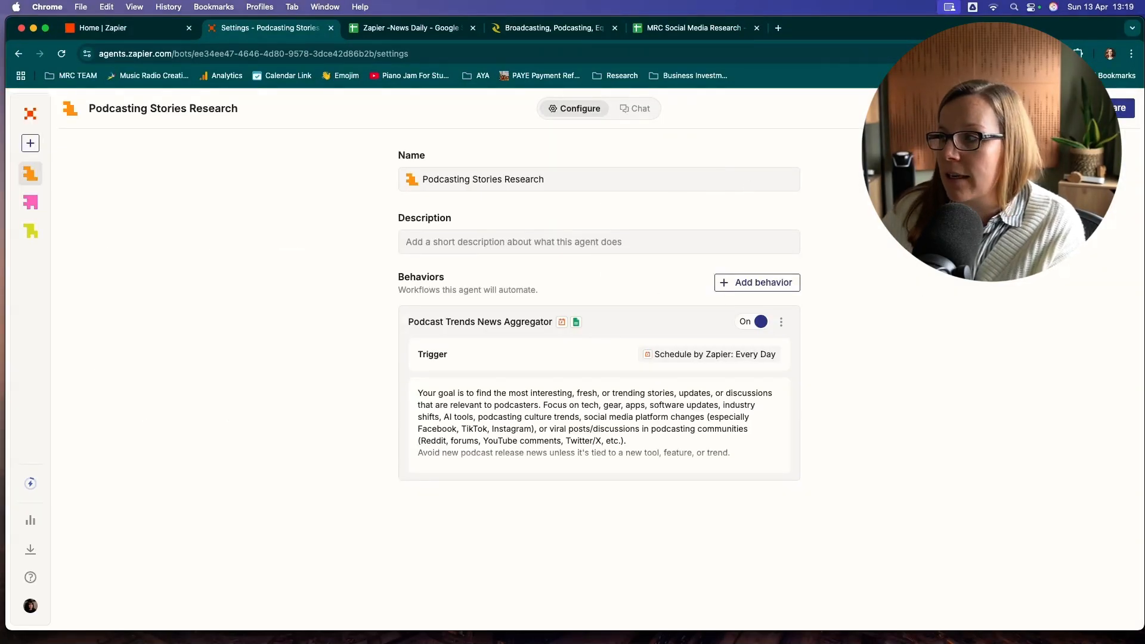
# Add a new untitled behavior to the Podcasting Stories Research agent.
pyautogui.click(757, 283)
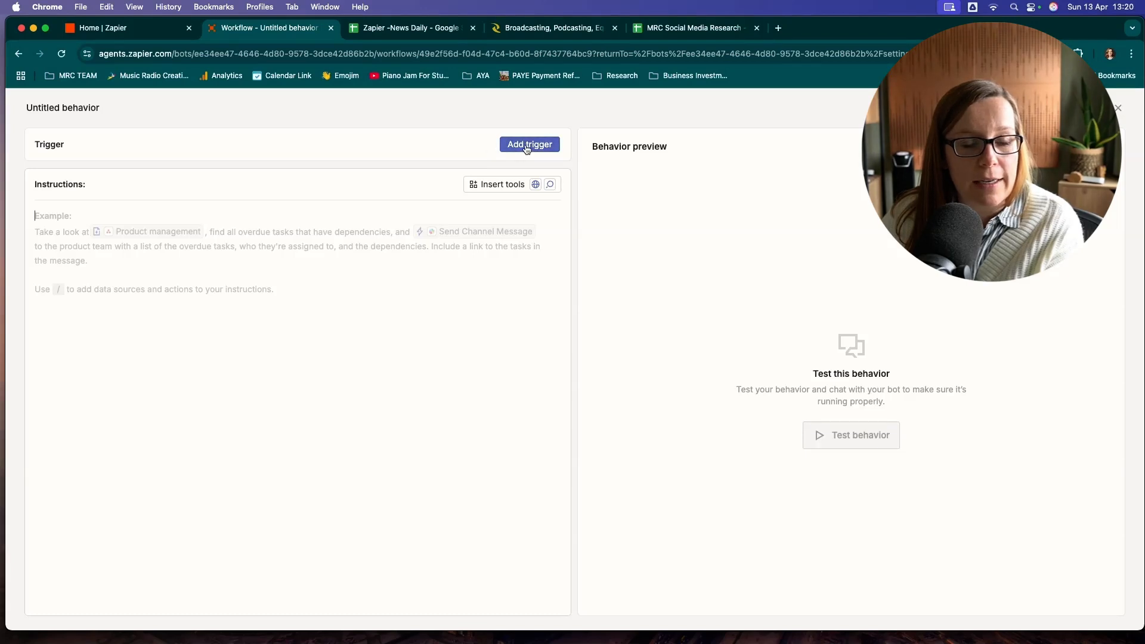
# Set the trigger to Google Sheets New Spreadsheet Row on the Podcasting worksheet and save it.
pyautogui.click(530, 145)
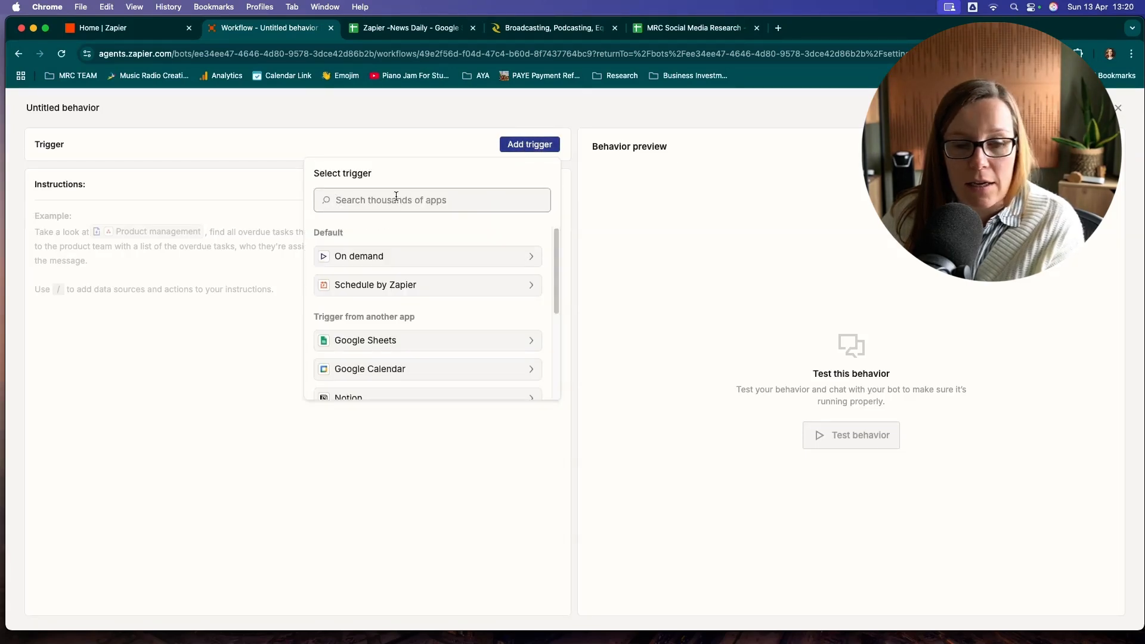
pyautogui.write('g')
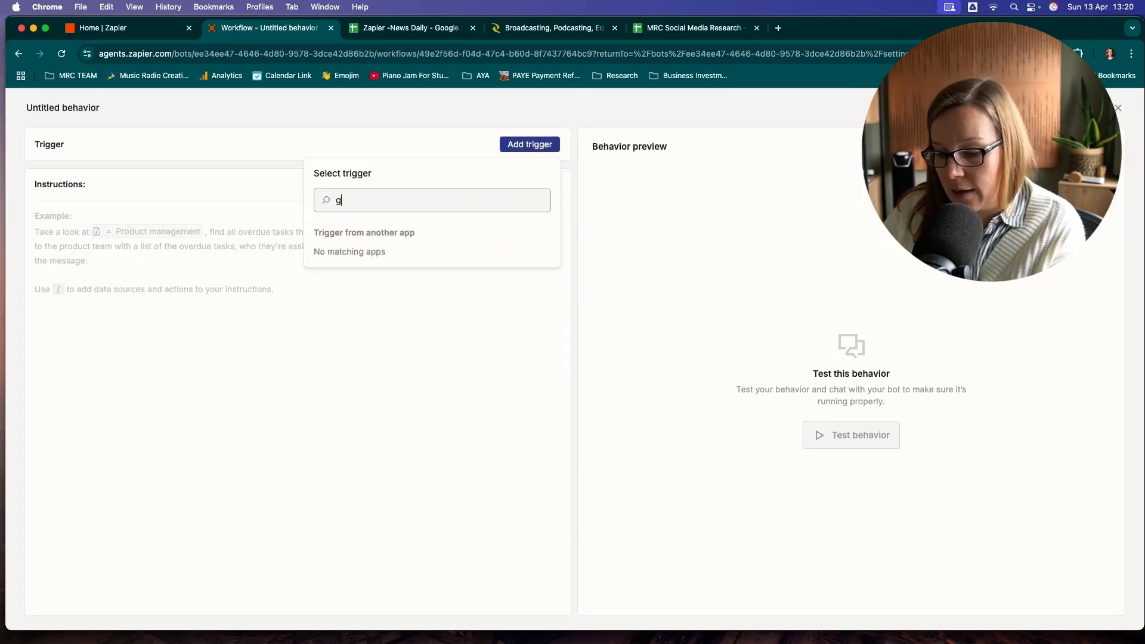
pyautogui.write('oogle')
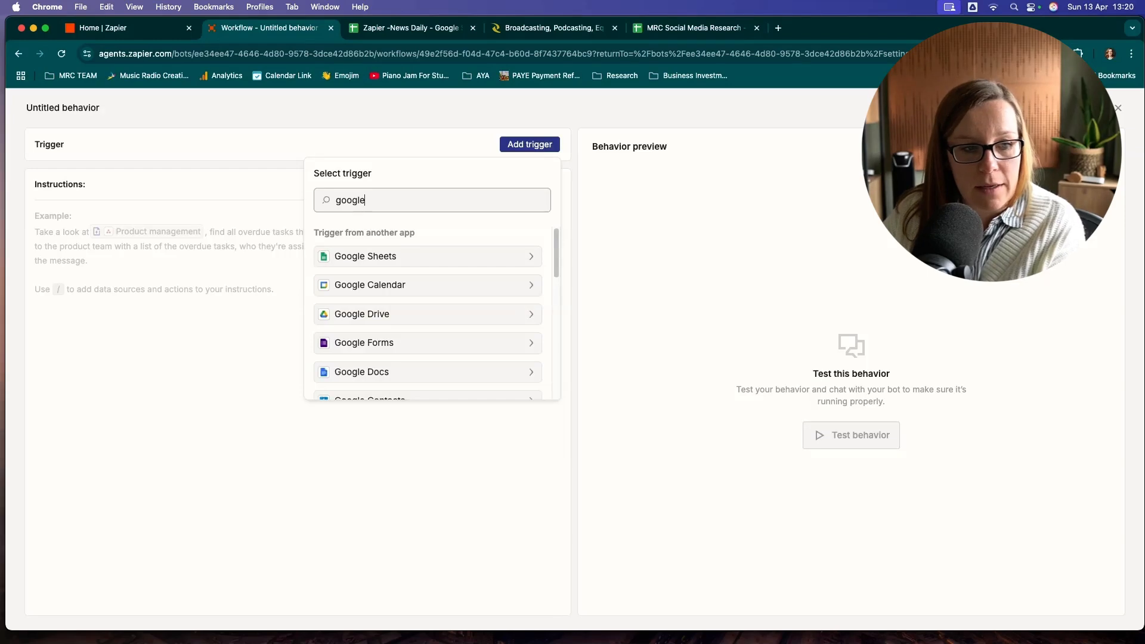
pyautogui.click(365, 256)
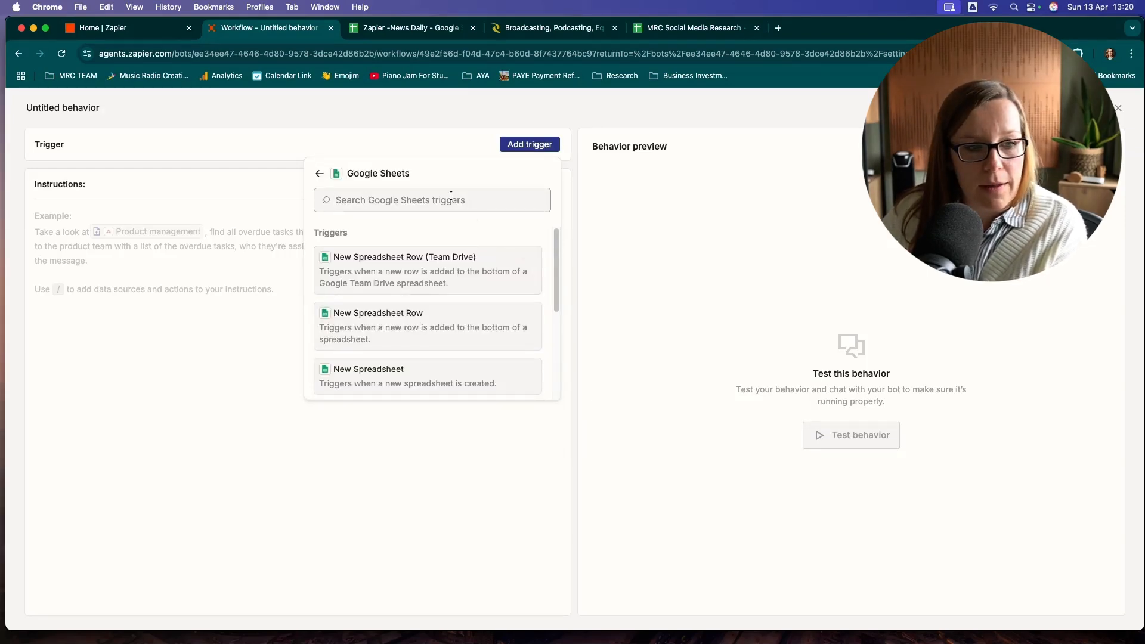
pyautogui.moveTo(386, 329)
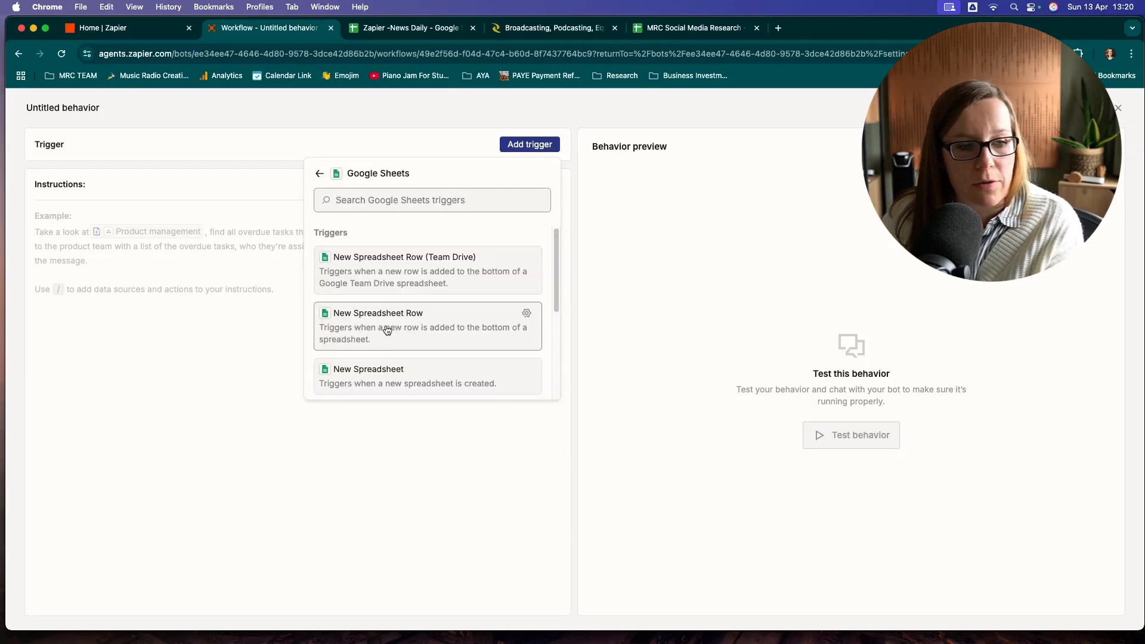
pyautogui.click(387, 327)
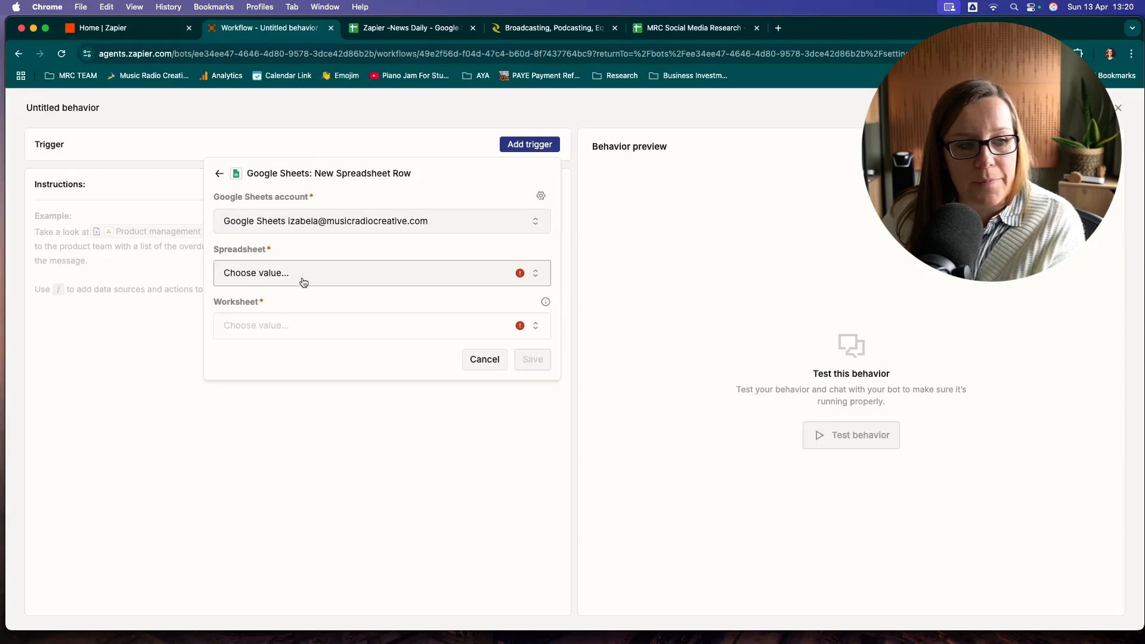
pyautogui.click(304, 272)
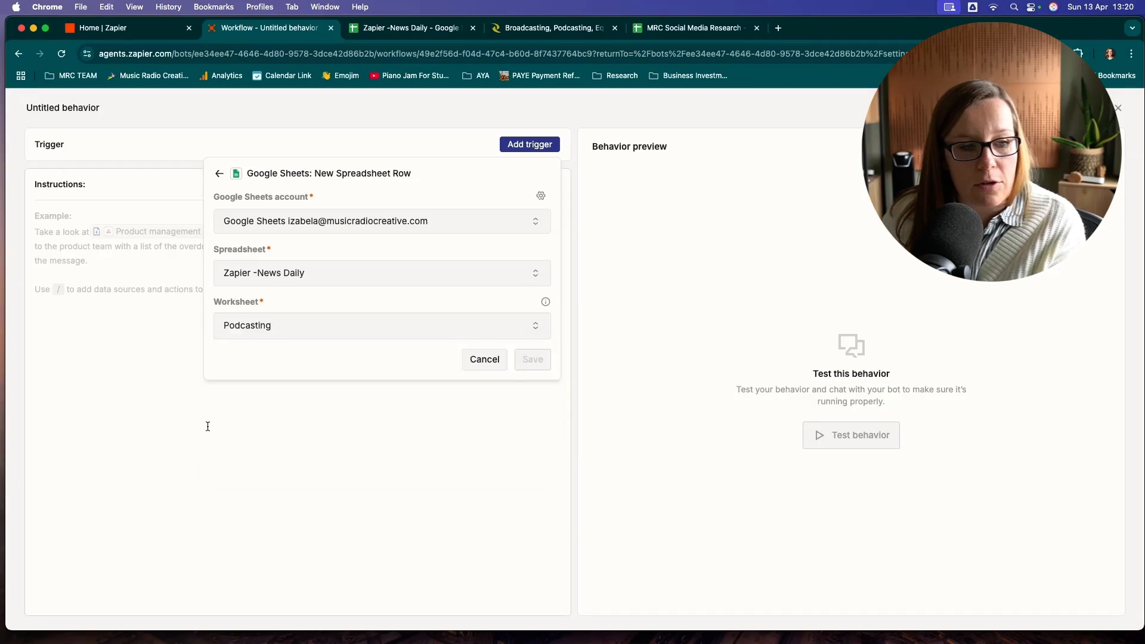
pyautogui.click(532, 361)
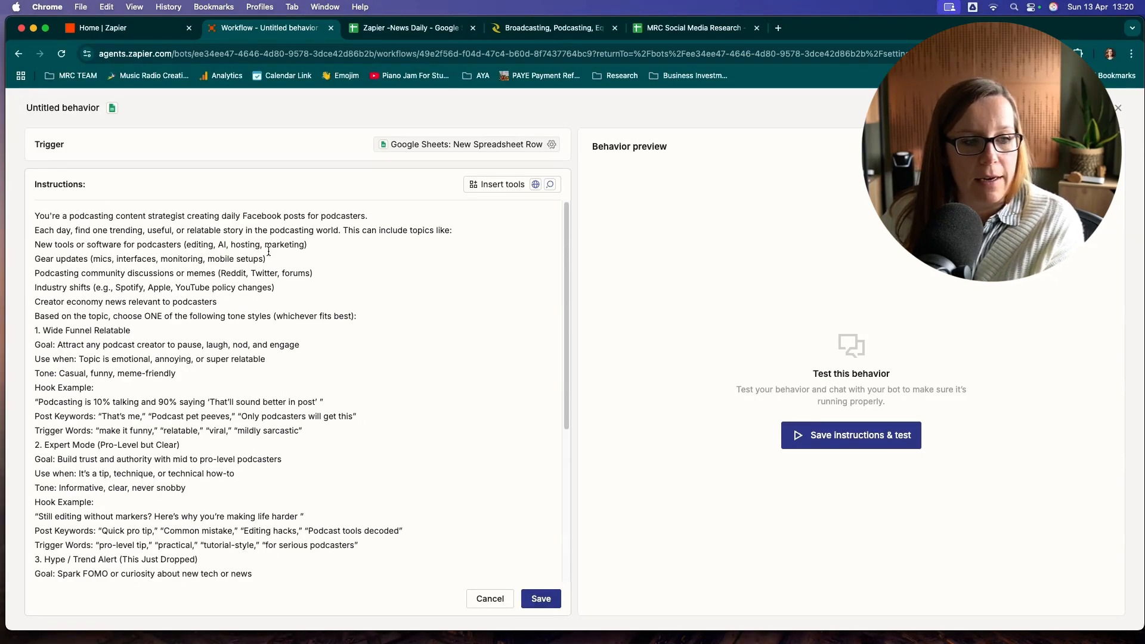
# Scroll through the pasted podcast content strategist brief down to the example-posts line.
pyautogui.scroll(-3)
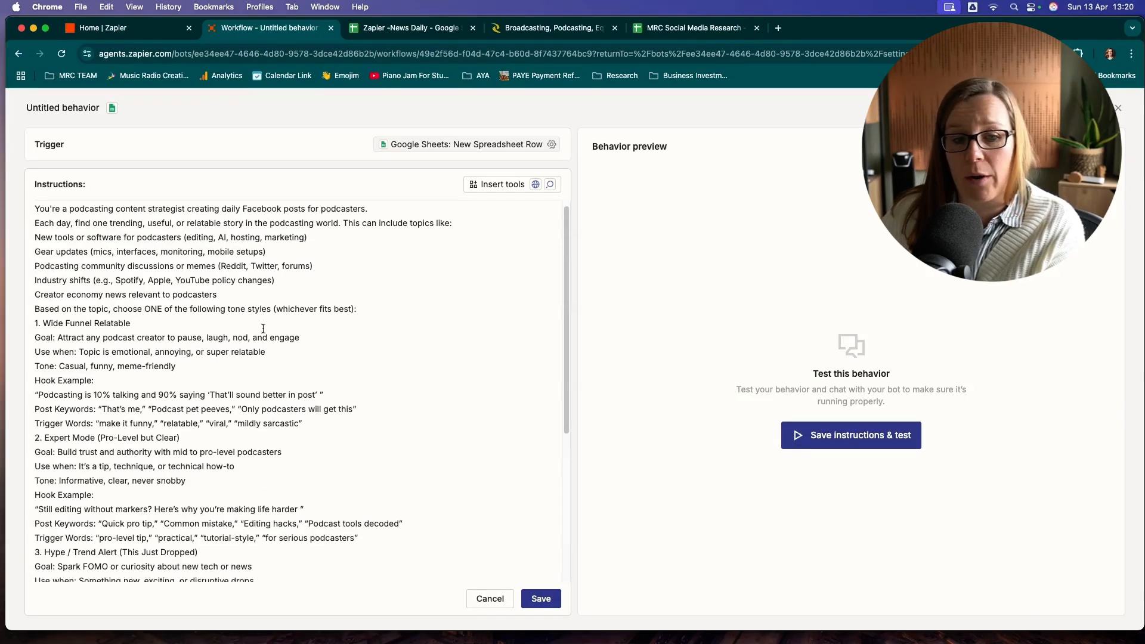
pyautogui.scroll(-3)
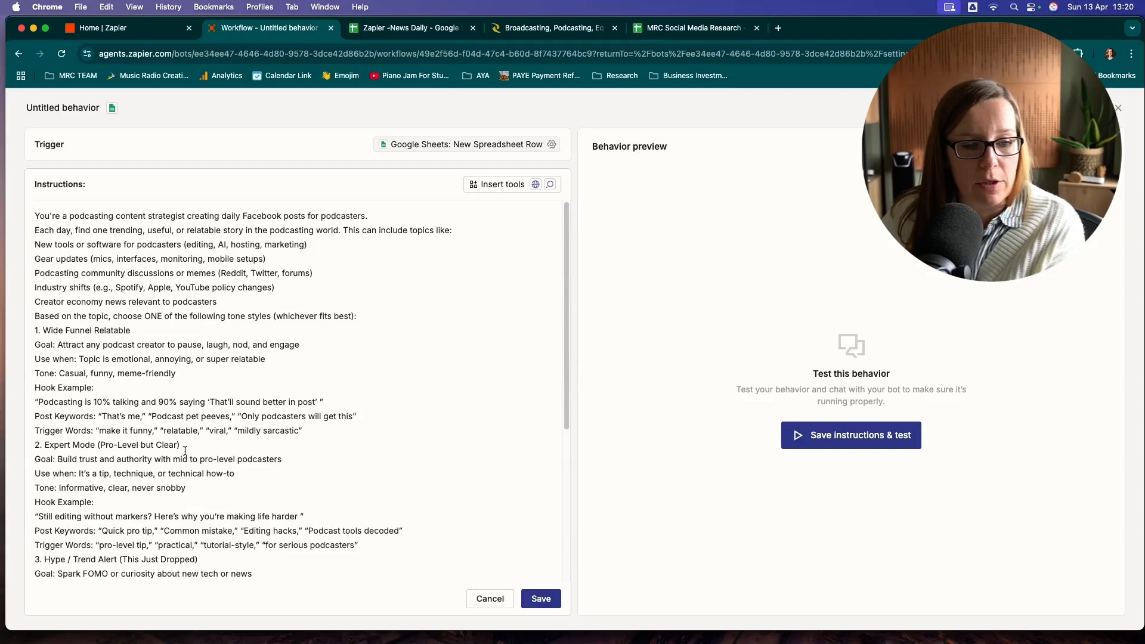
pyautogui.scroll(-3)
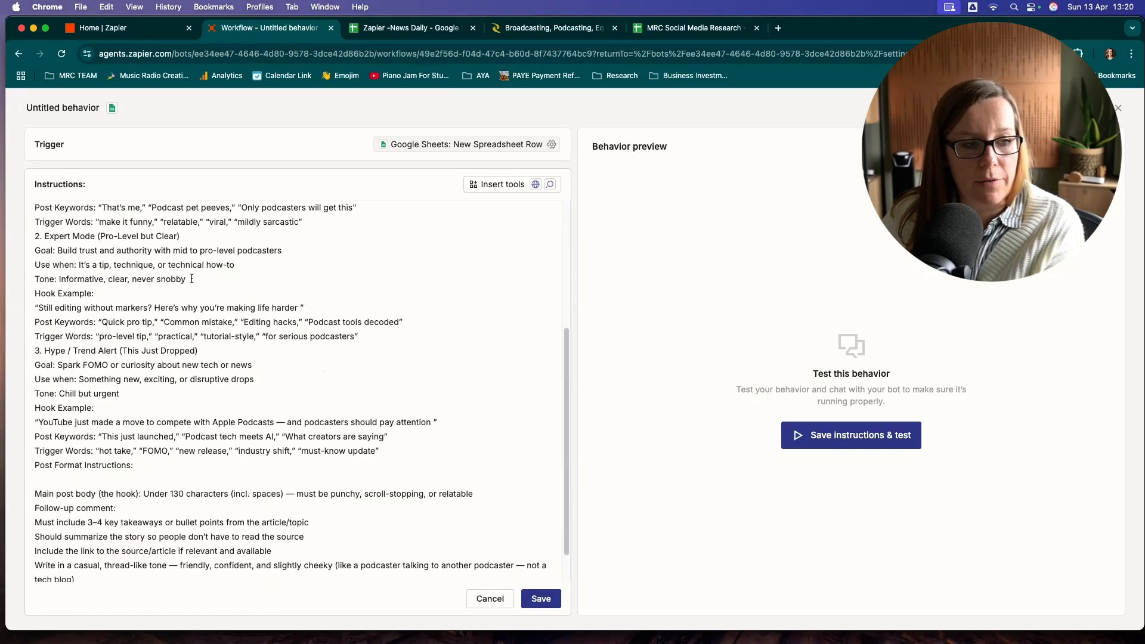
pyautogui.scroll(-3)
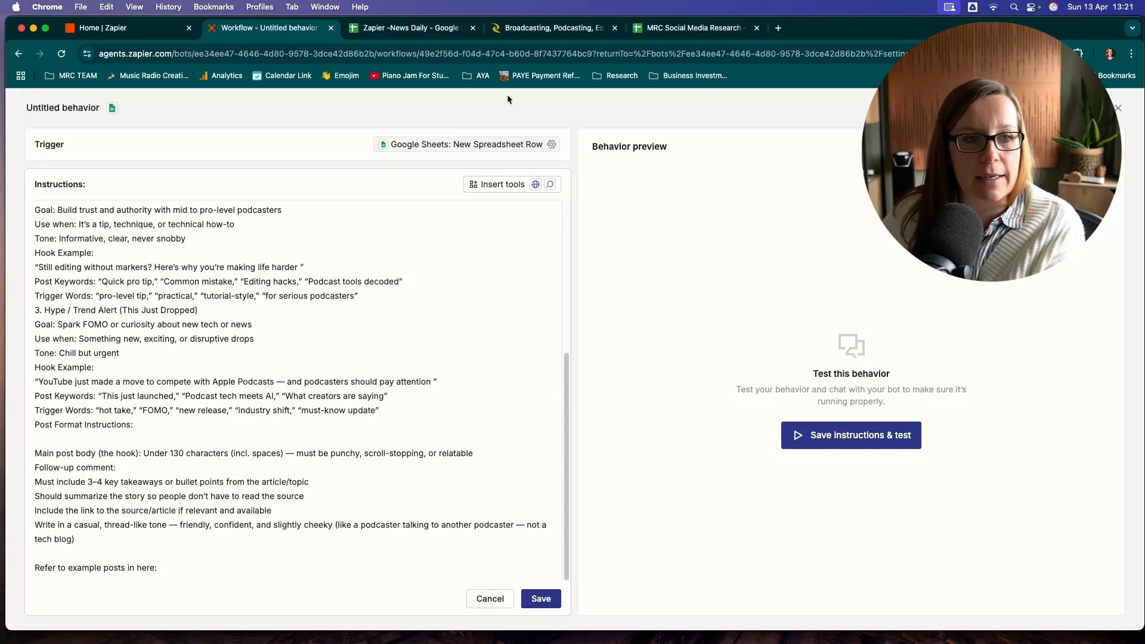
# Scroll down the Examples of Posts I Like sheet in MRC Social Media Research.
pyautogui.click(697, 28)
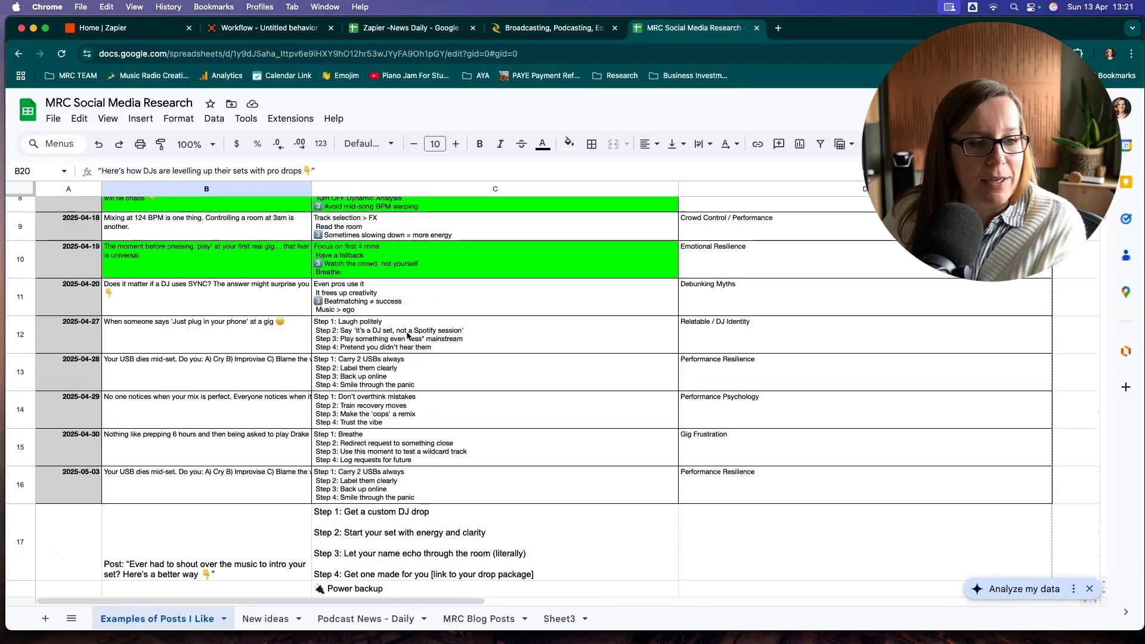
pyautogui.scroll(-3)
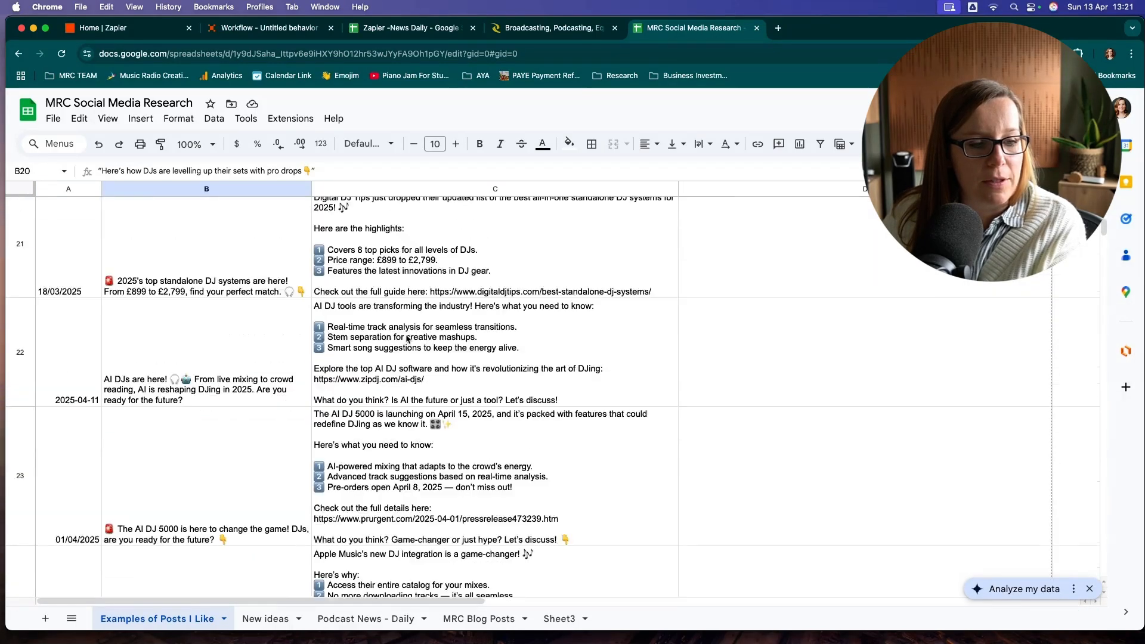
pyautogui.scroll(-3)
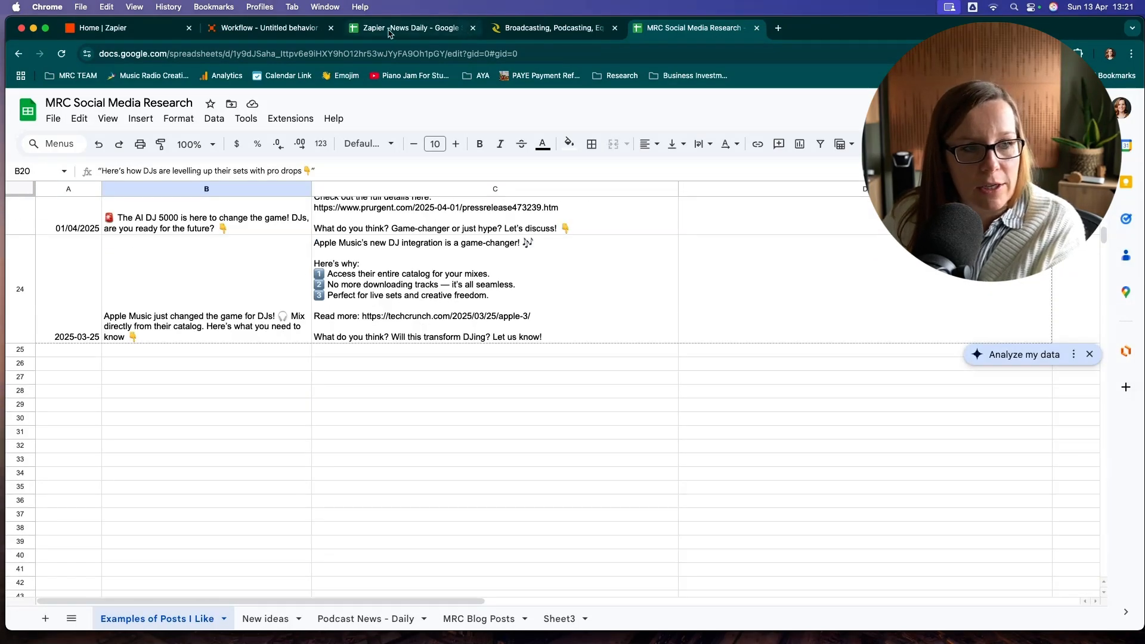
# Insert the Google Sheets Lookup Spreadsheet Rows (Advanced) tool after the example-posts line.
pyautogui.click(265, 29)
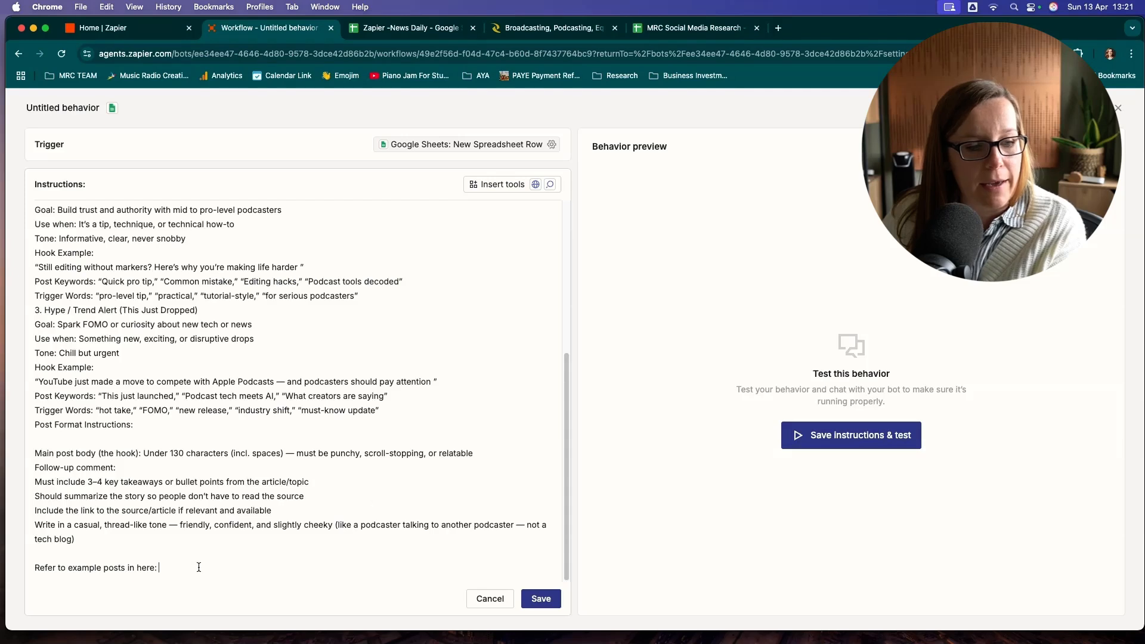
pyautogui.click(501, 184)
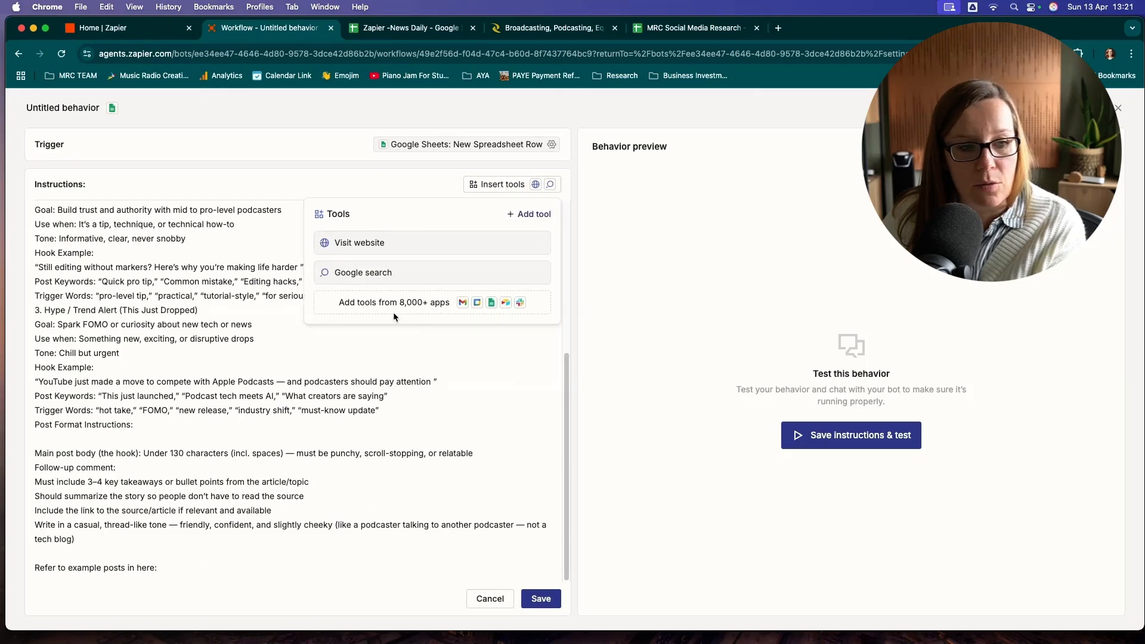
pyautogui.click(394, 303)
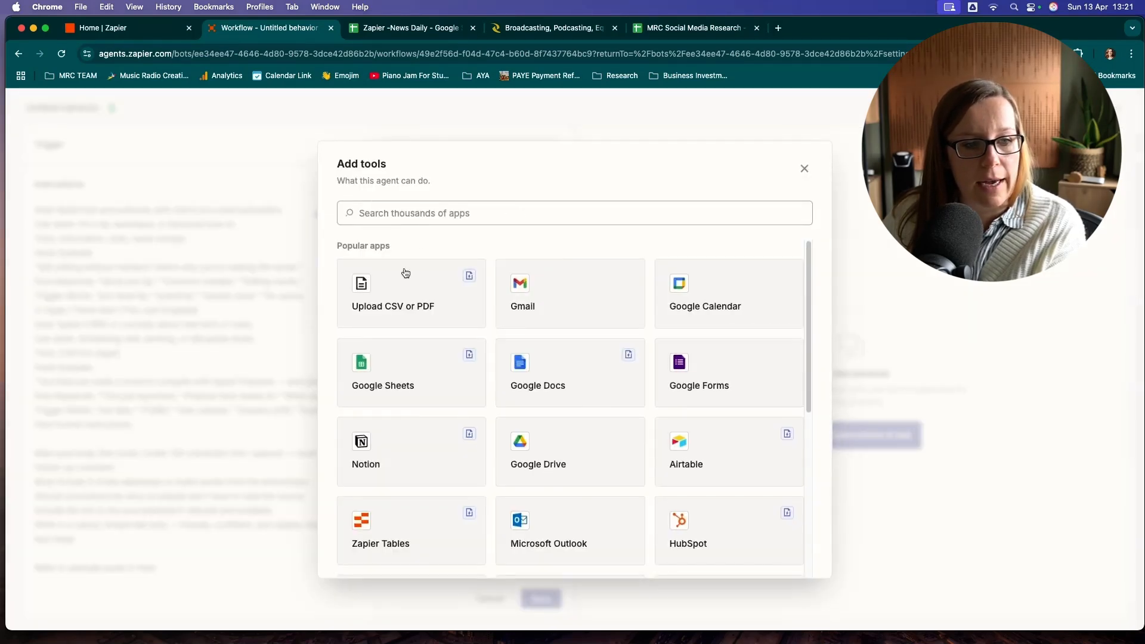
pyautogui.click(410, 373)
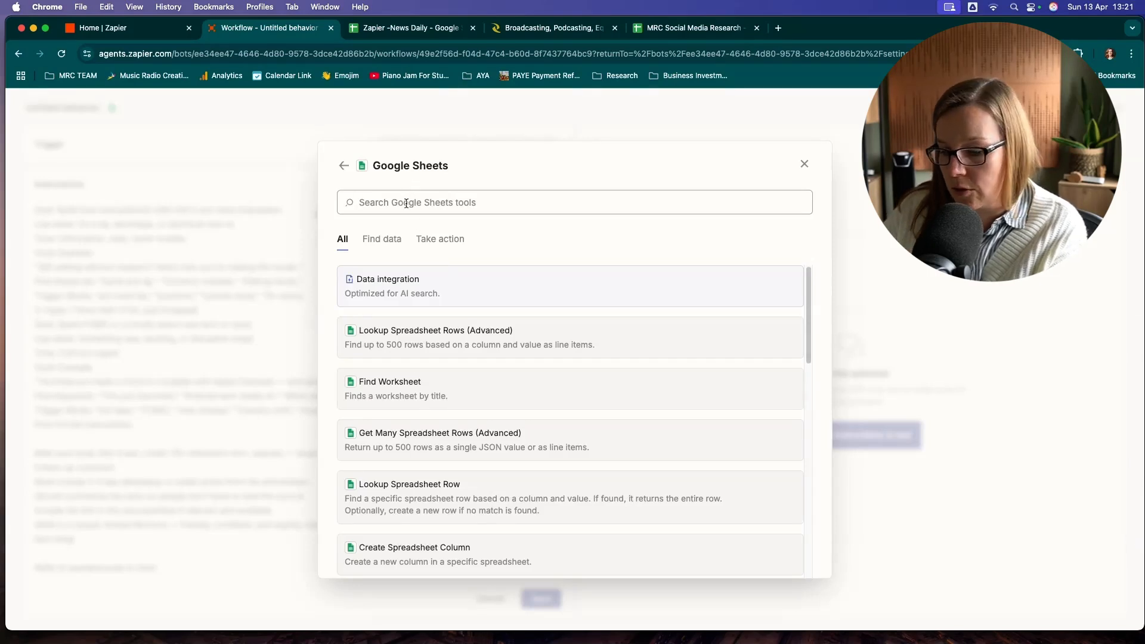
pyautogui.write('look')
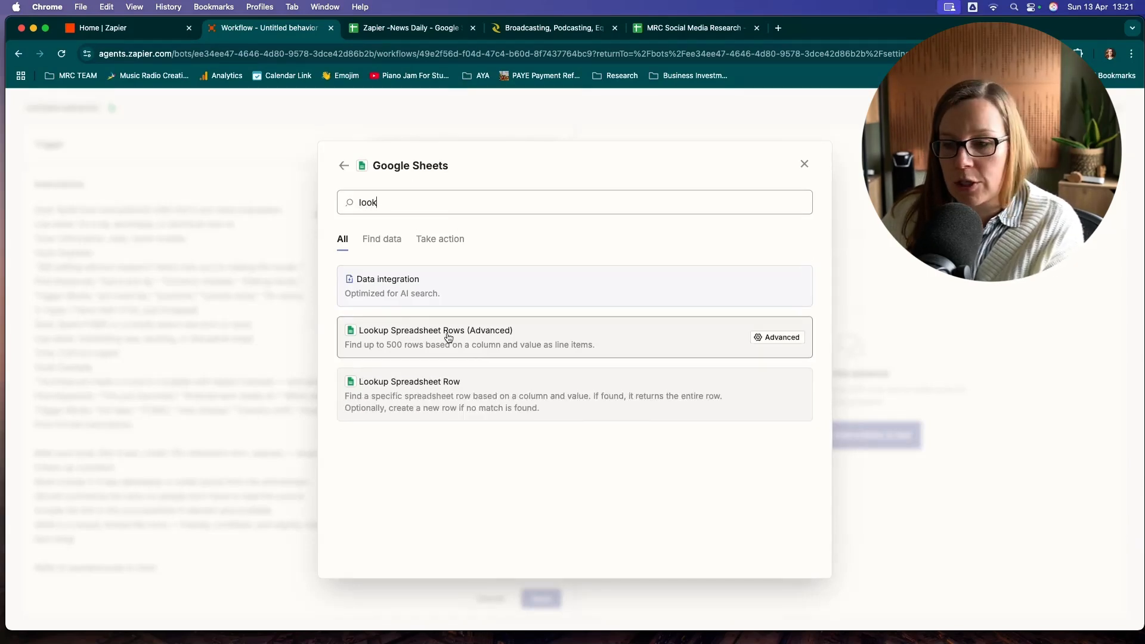
pyautogui.click(449, 337)
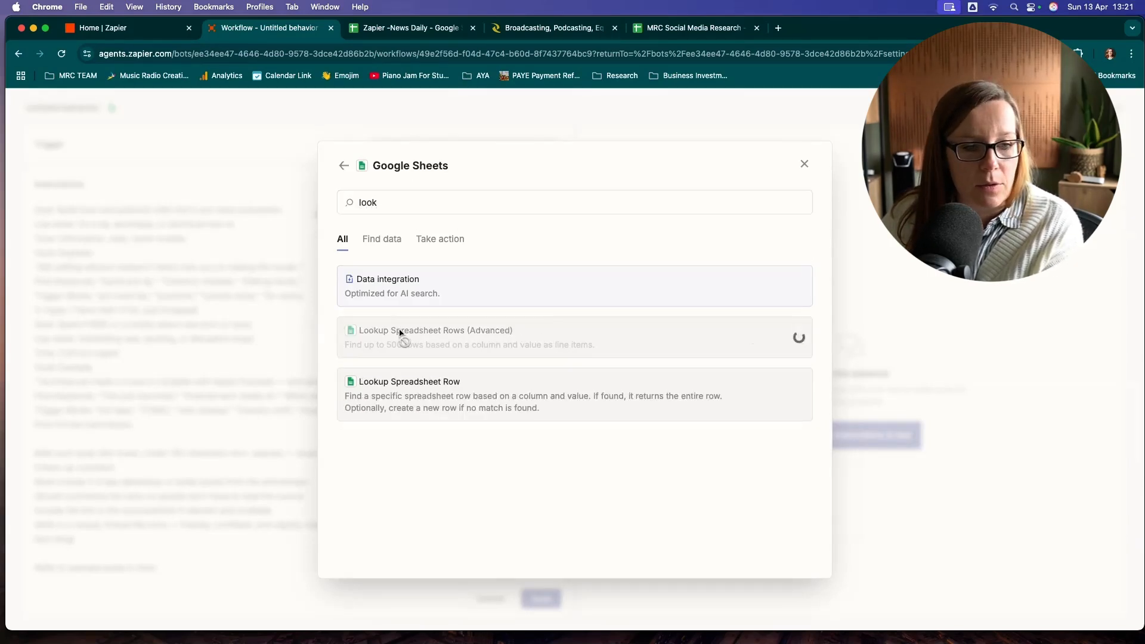
pyautogui.click(434, 330)
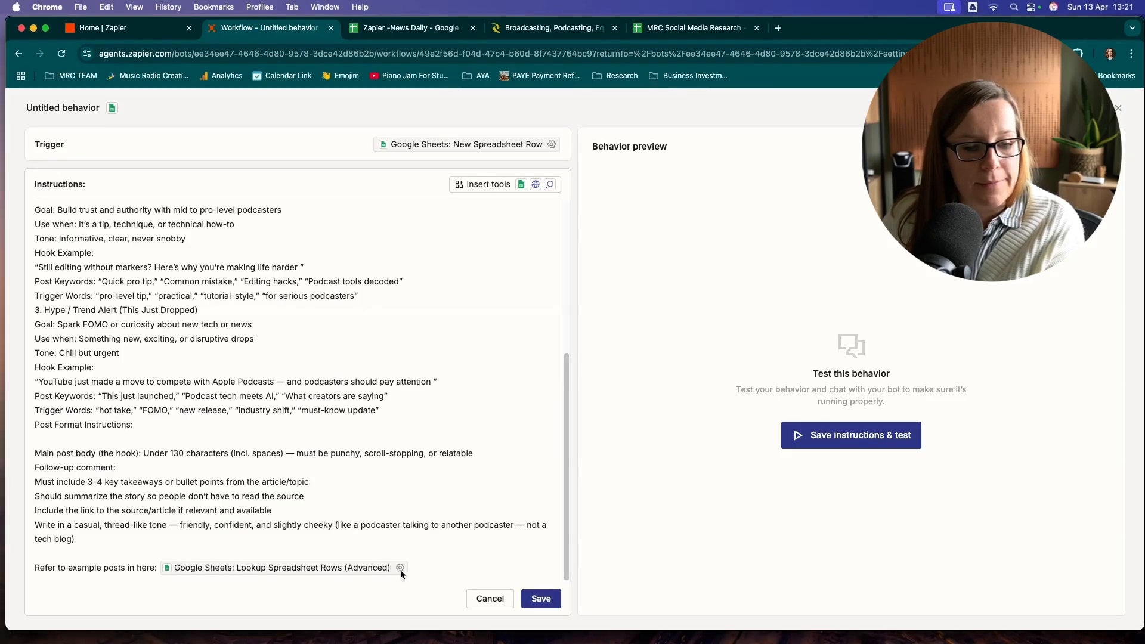
# Point the lookup tool at the Examples of Posts I Like worksheet in MRC Social Media Research and save.
pyautogui.click(399, 568)
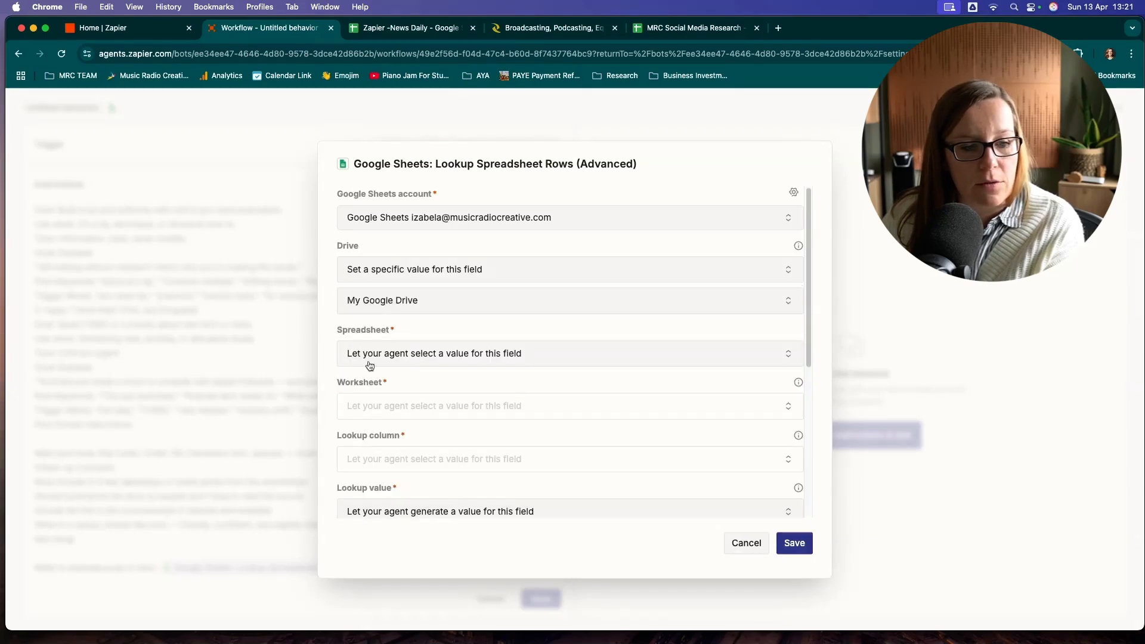
pyautogui.click(418, 353)
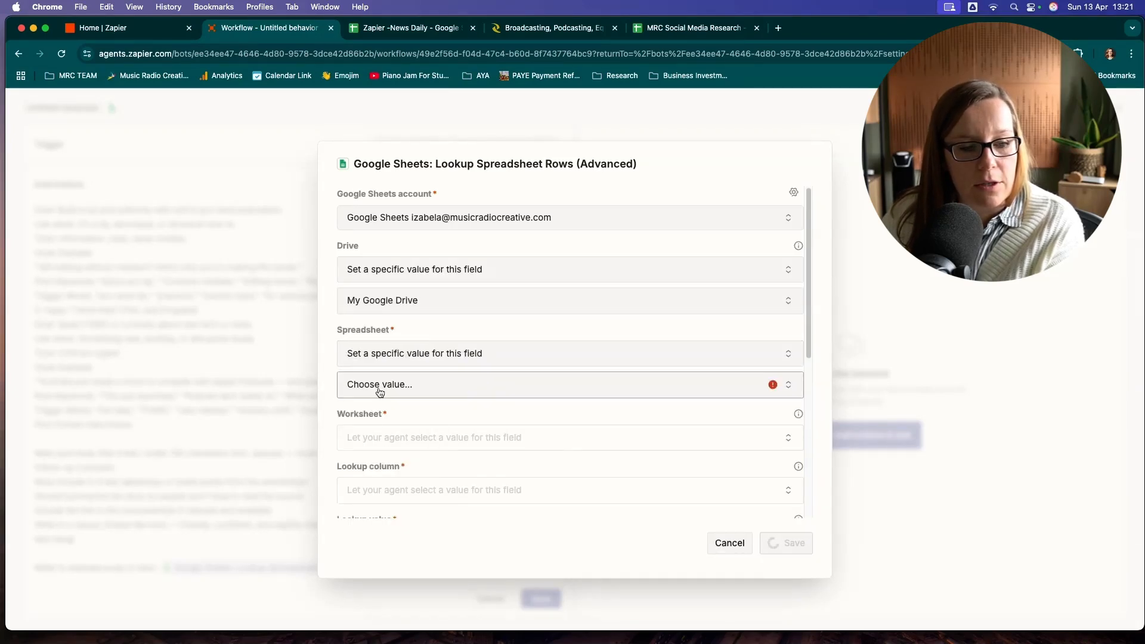
pyautogui.click(379, 384)
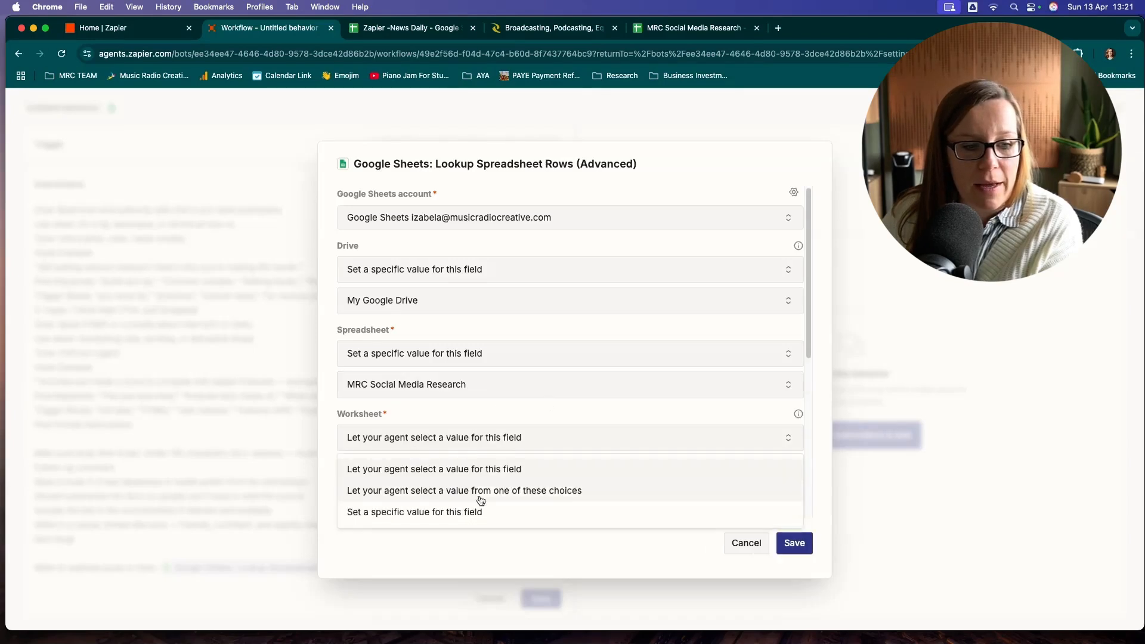
pyautogui.click(415, 513)
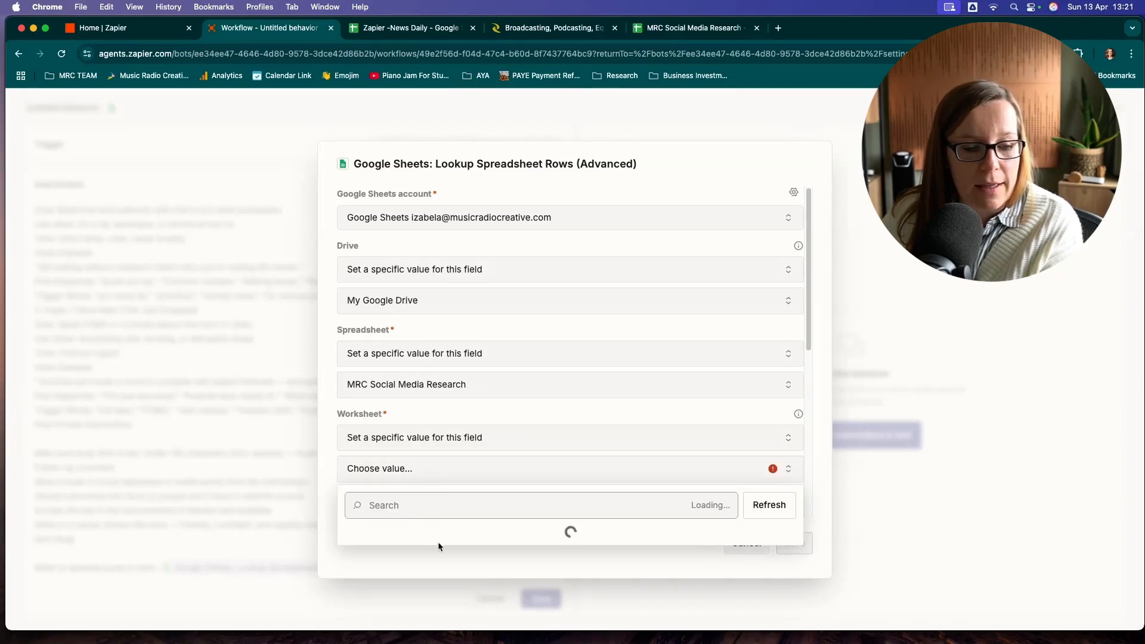
pyautogui.click(399, 469)
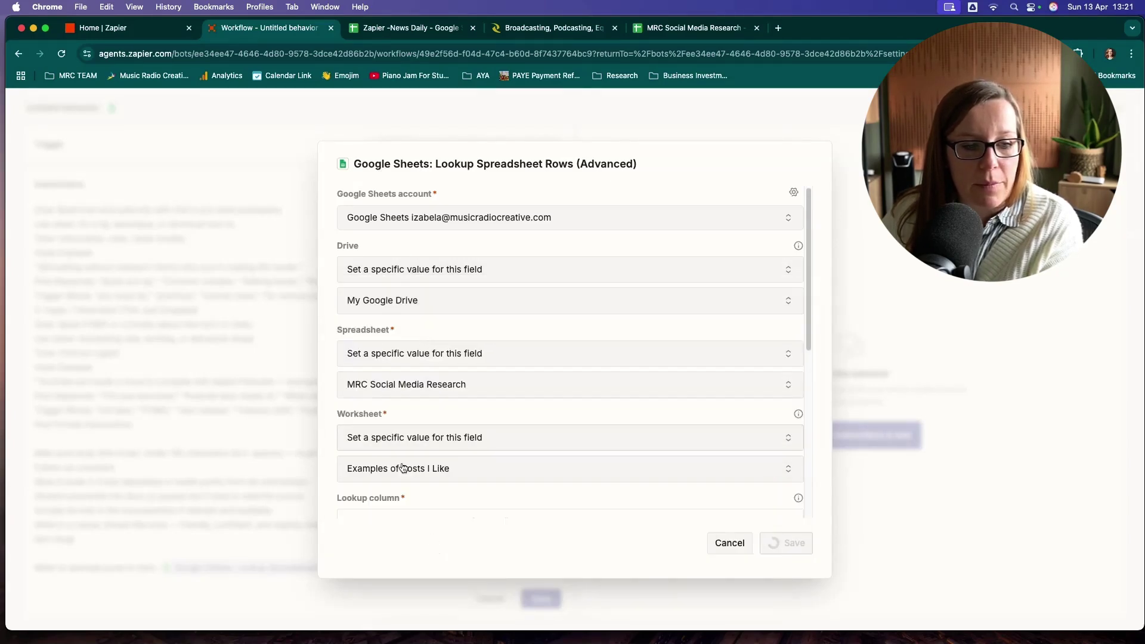
pyautogui.scroll(-3)
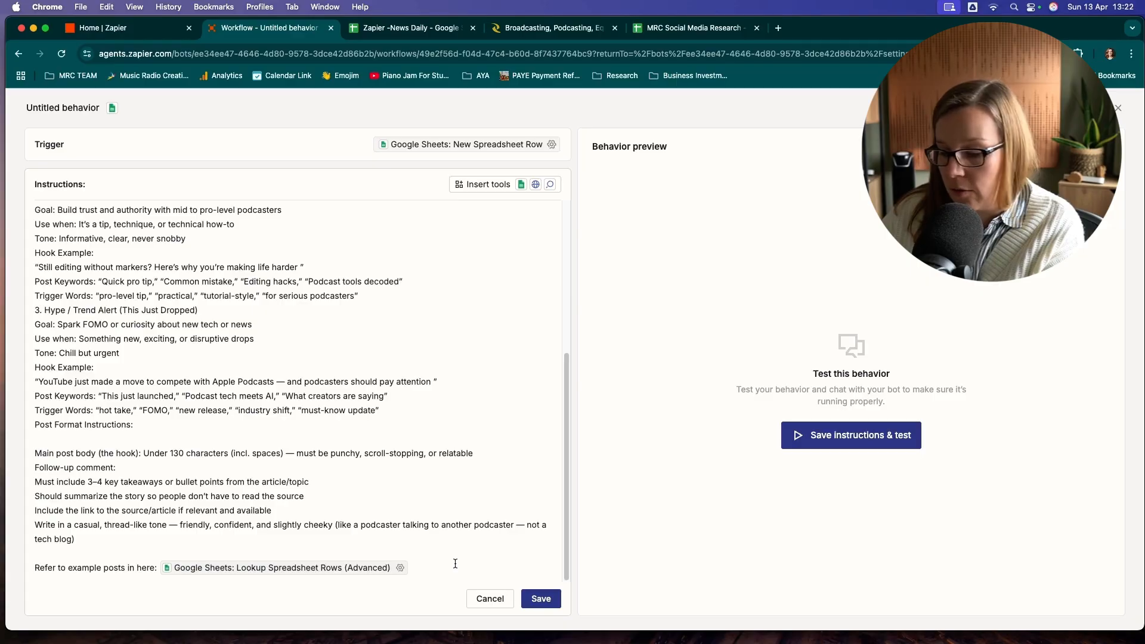
pyautogui.scroll(-3)
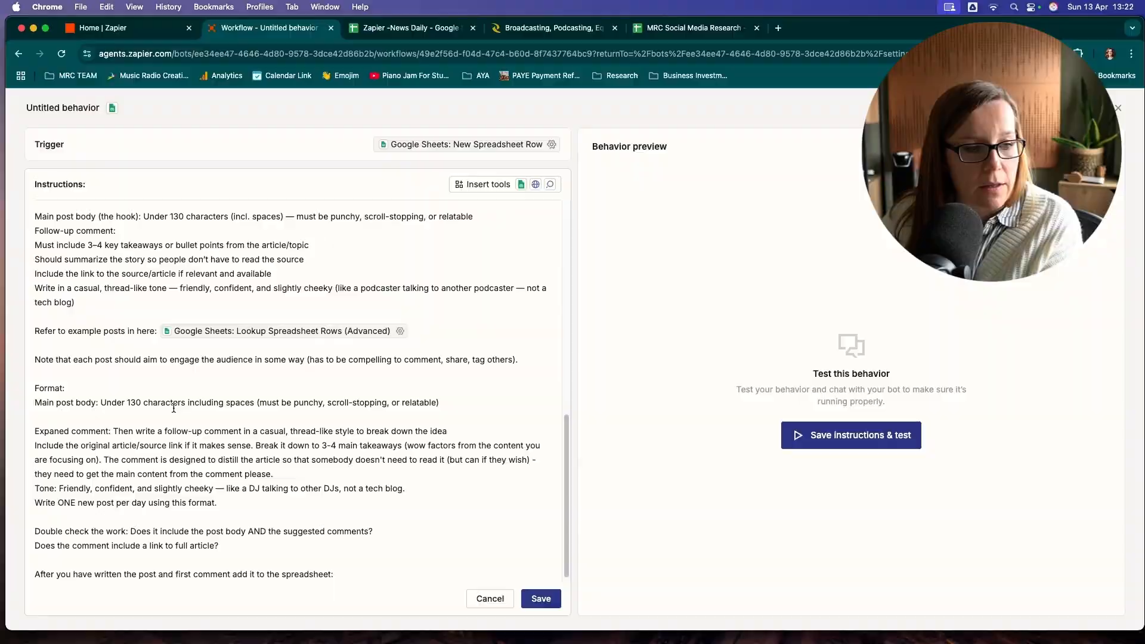
pyautogui.doubleClick(49, 389)
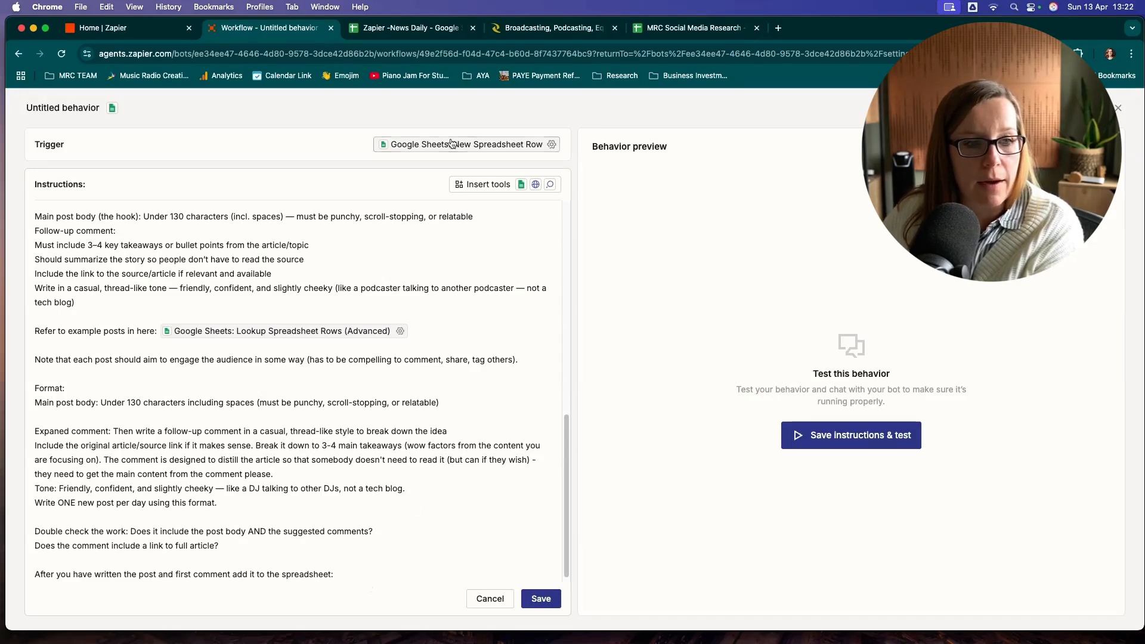
# Insert the Google Sheets Update Spreadsheet Row(s) tool at the end of the instructions.
pyautogui.click(487, 184)
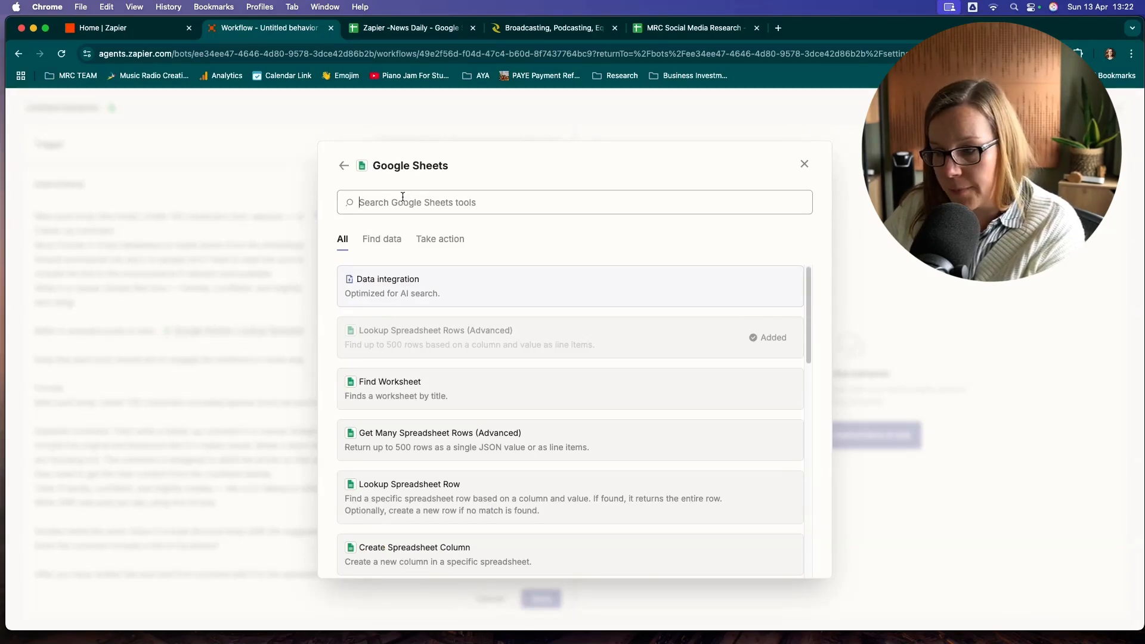
pyautogui.write('upda')
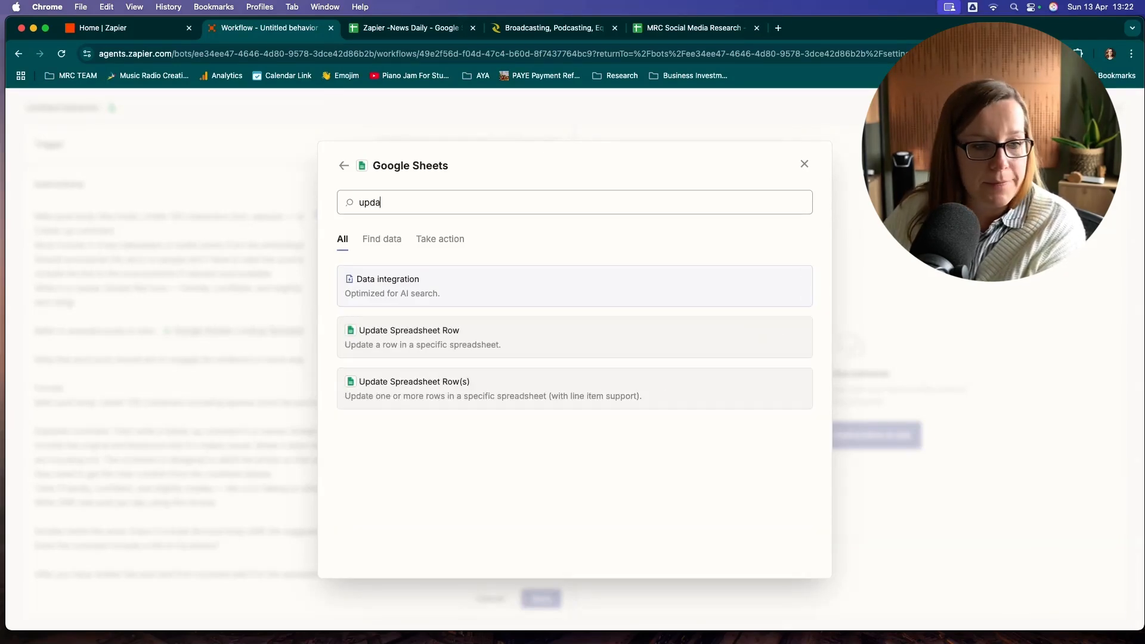
pyautogui.click(414, 382)
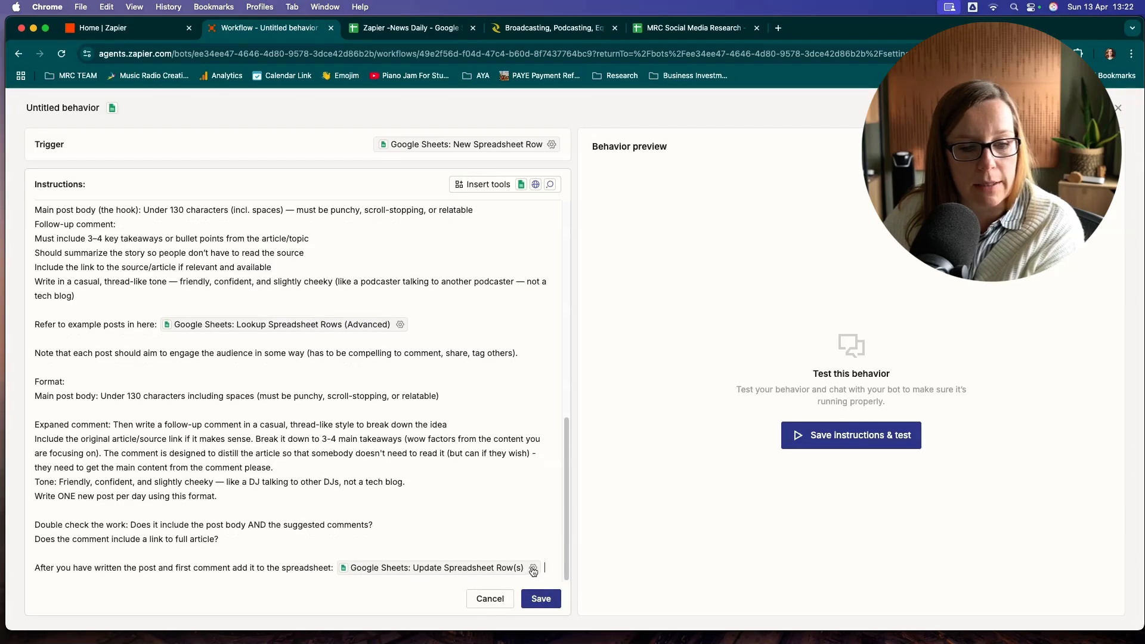
pyautogui.click(532, 567)
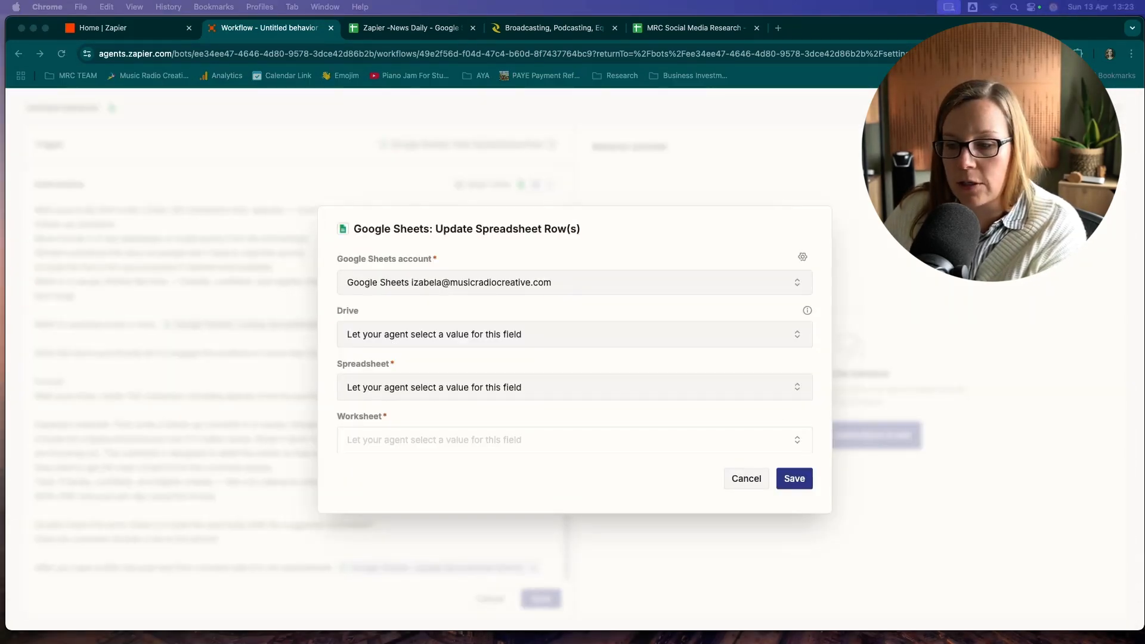
pyautogui.moveTo(855, 353)
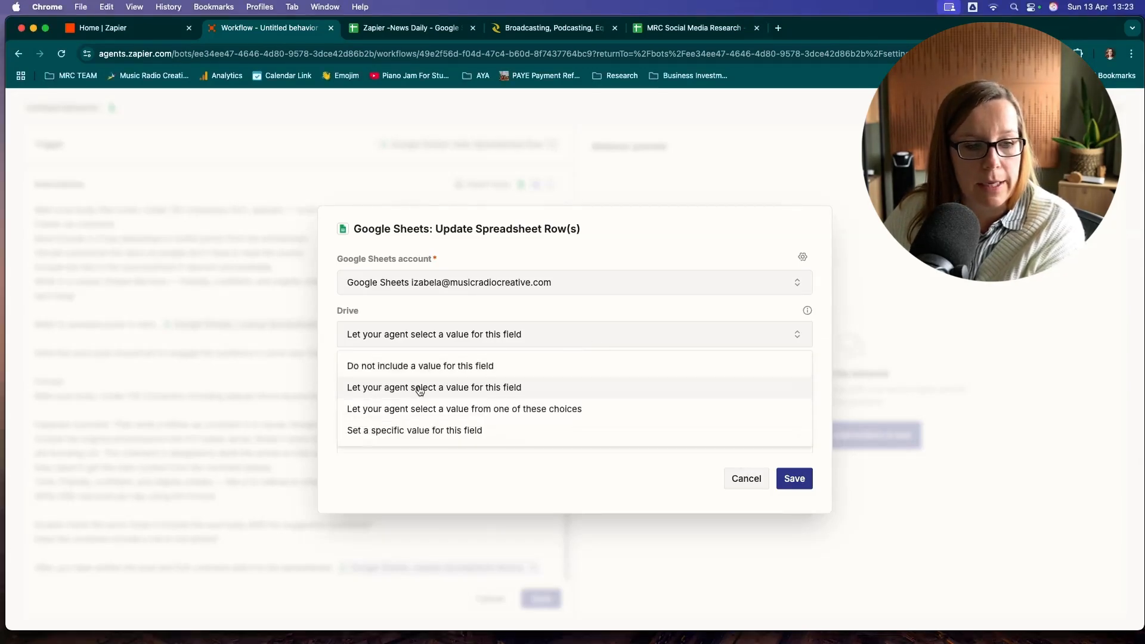
# Set its drive, MRC Social Media Research spreadsheet and Podcast News - Daily worksheet, then save.
pyautogui.click(415, 431)
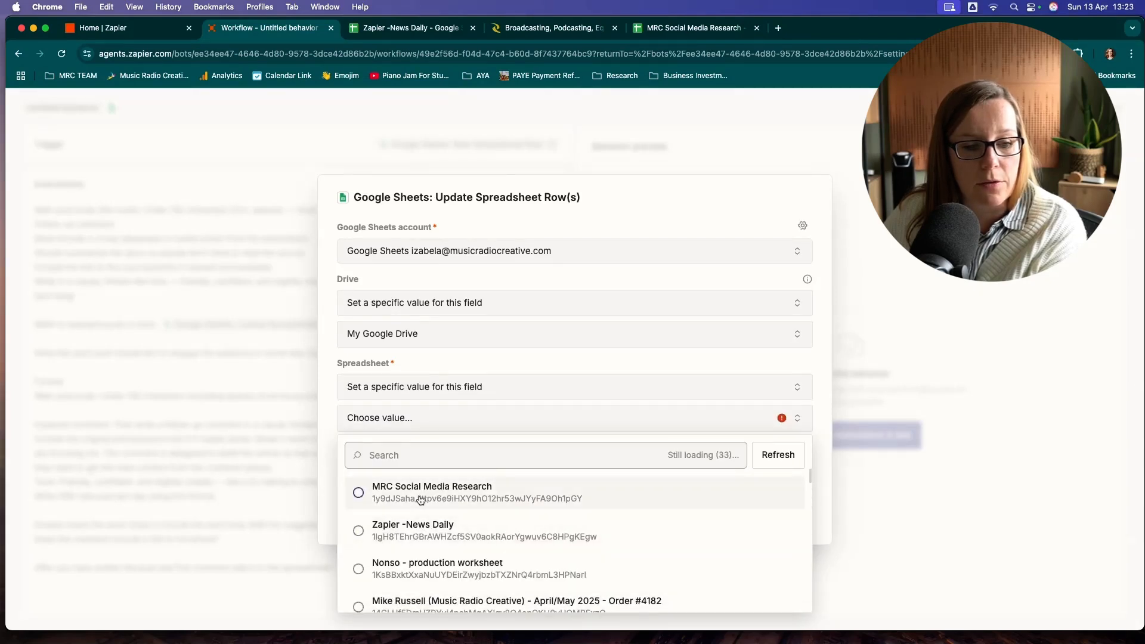
pyautogui.click(431, 492)
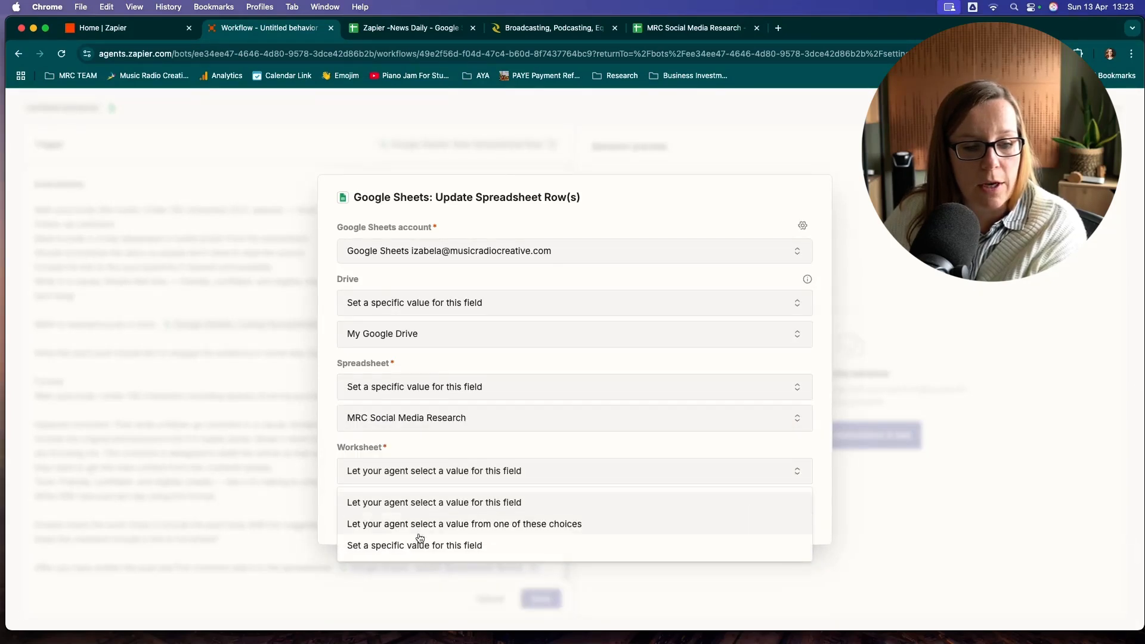
pyautogui.click(415, 545)
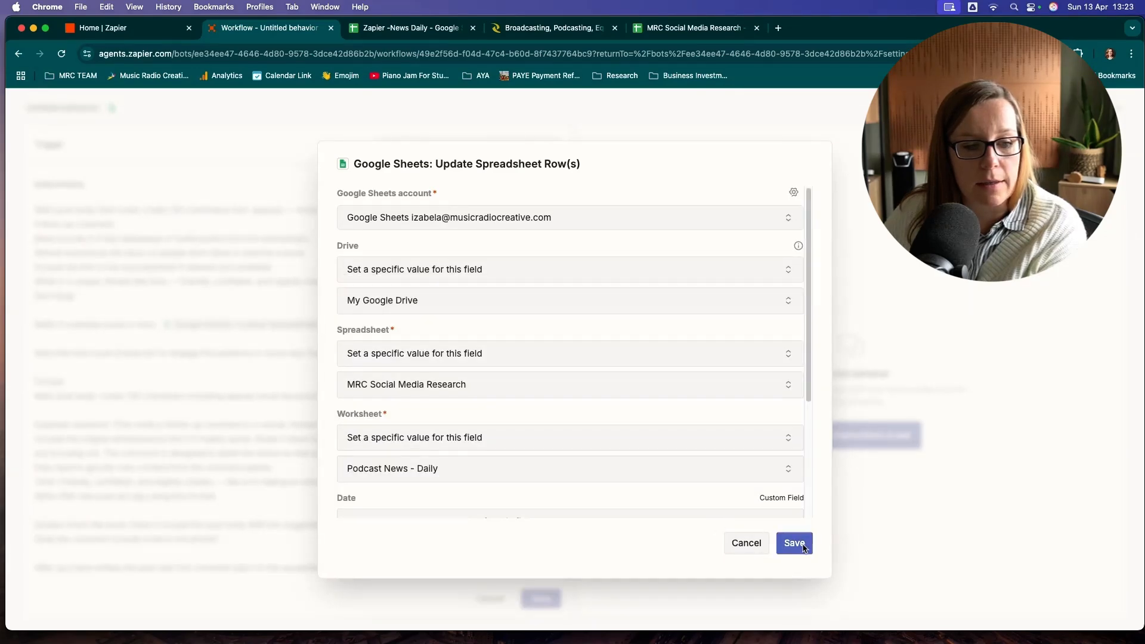
pyautogui.click(795, 543)
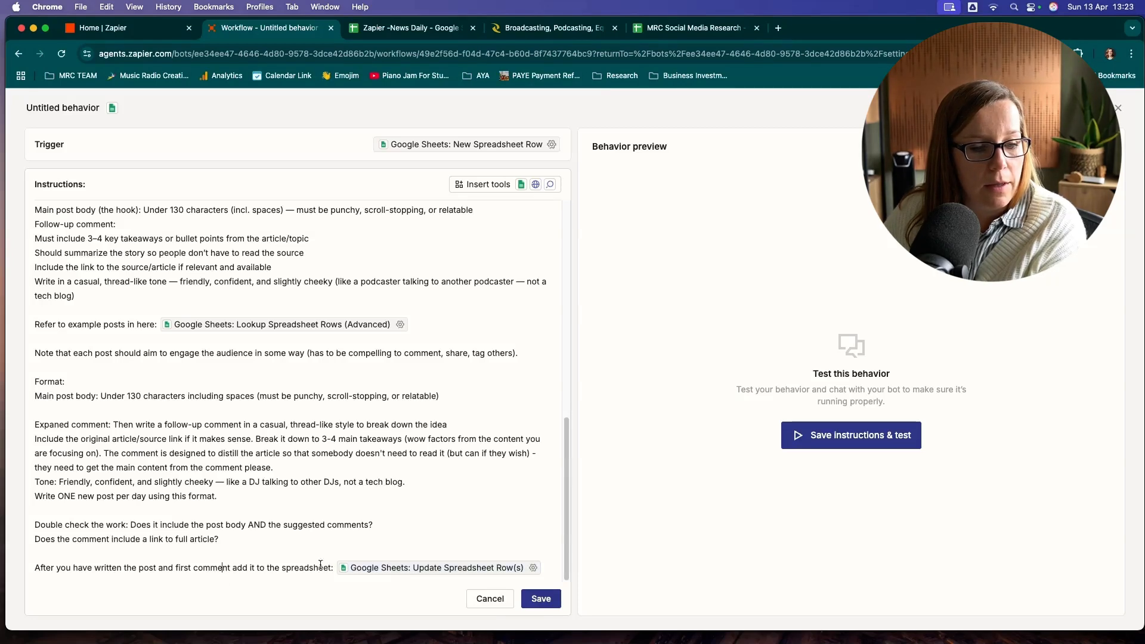
# Add the rule that every post needs a post body and a separate follow-up comment with links.
pyautogui.write('Every post must include both a post body and separate follow-up comment. The comment should break down the idea further and include any relevant links.')
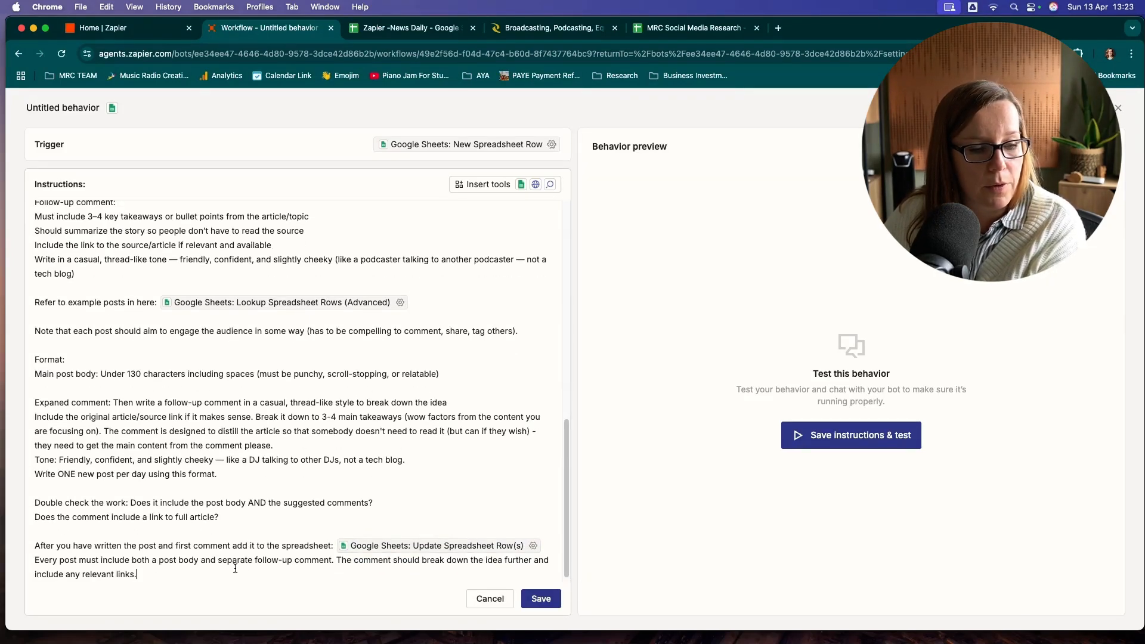
pyautogui.moveTo(330, 573)
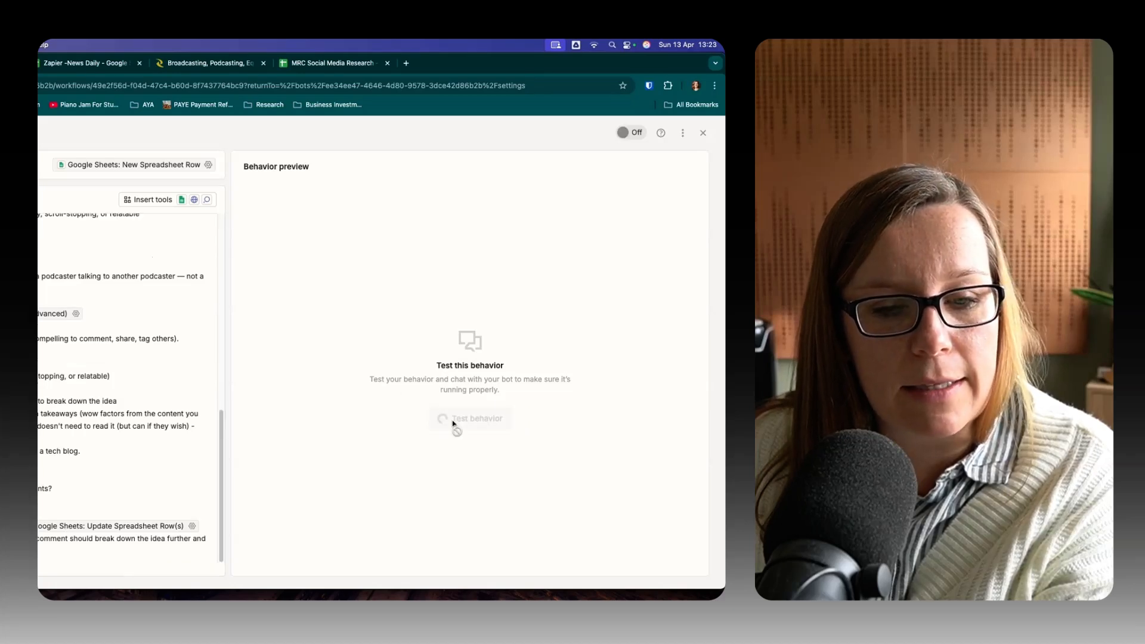
# Save and test the behavior, then approve writing the voice-cloning post into Podcast News - Daily.
pyautogui.click(470, 419)
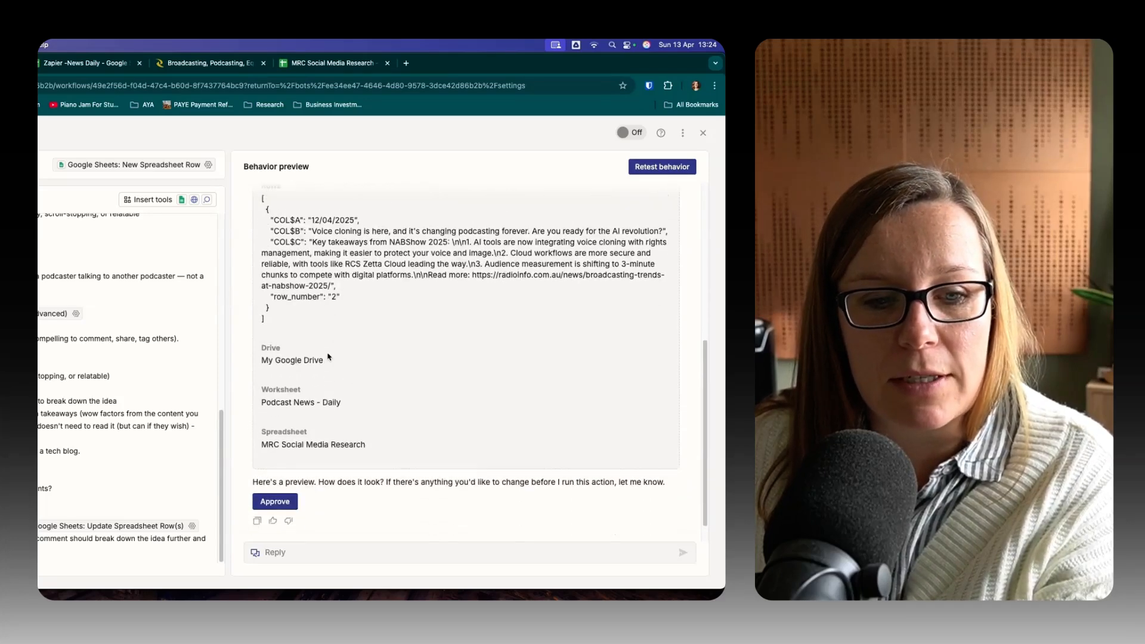
pyautogui.click(275, 501)
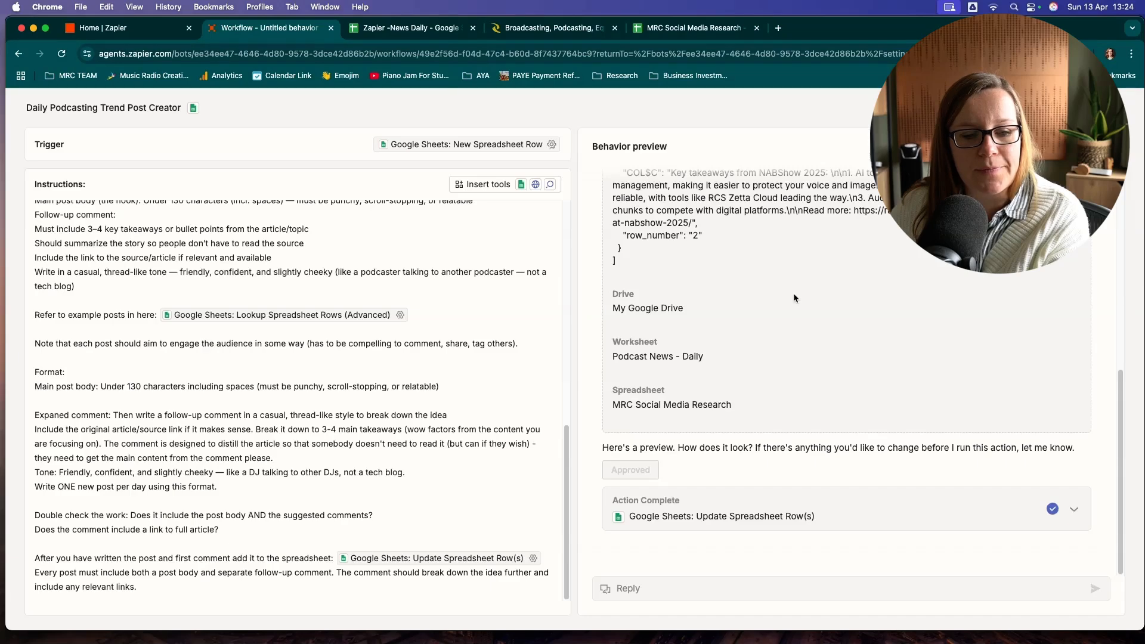
pyautogui.moveTo(696, 125)
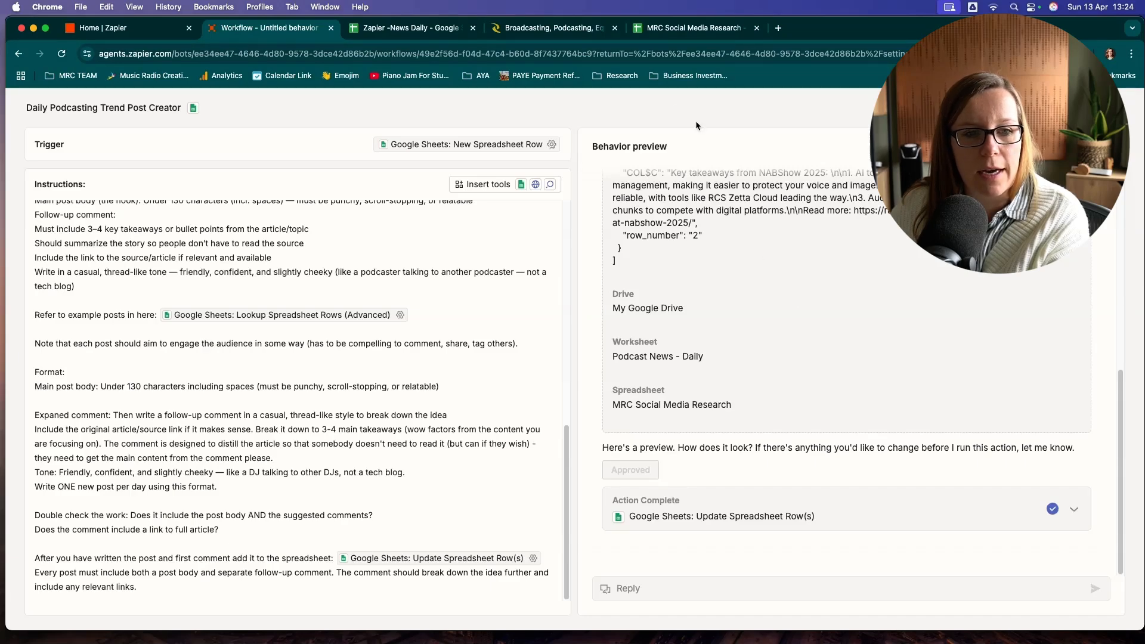
# Inspect the voice-cloning posts and comments in rows 2 and 3 of Podcast News - Daily.
pyautogui.click(694, 27)
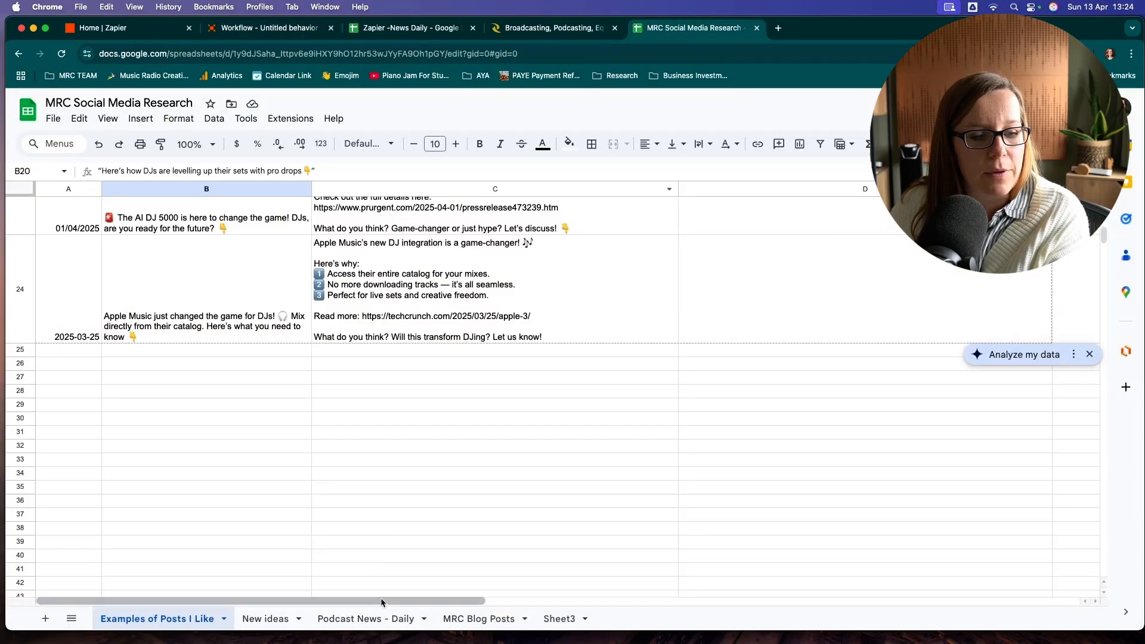
pyautogui.click(362, 618)
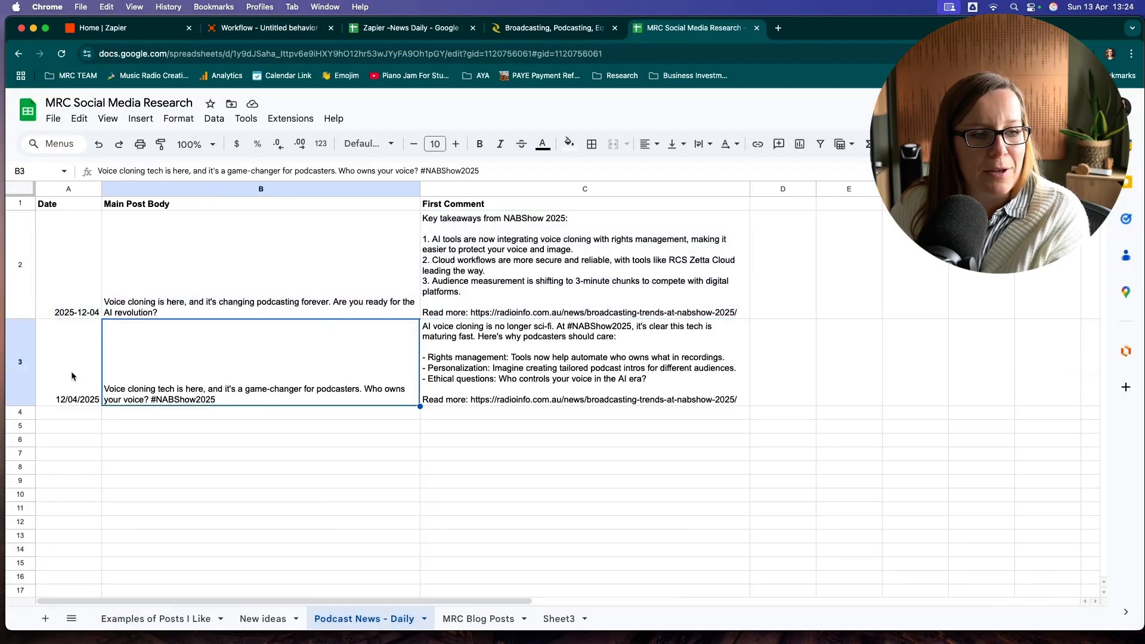
pyautogui.click(259, 475)
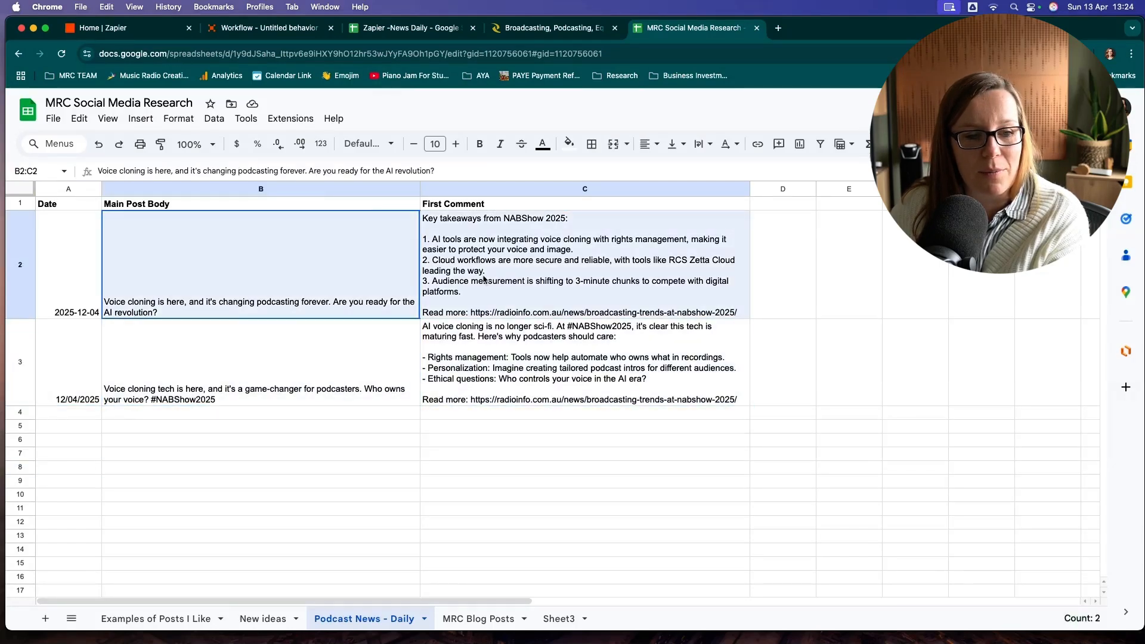
pyautogui.click(259, 365)
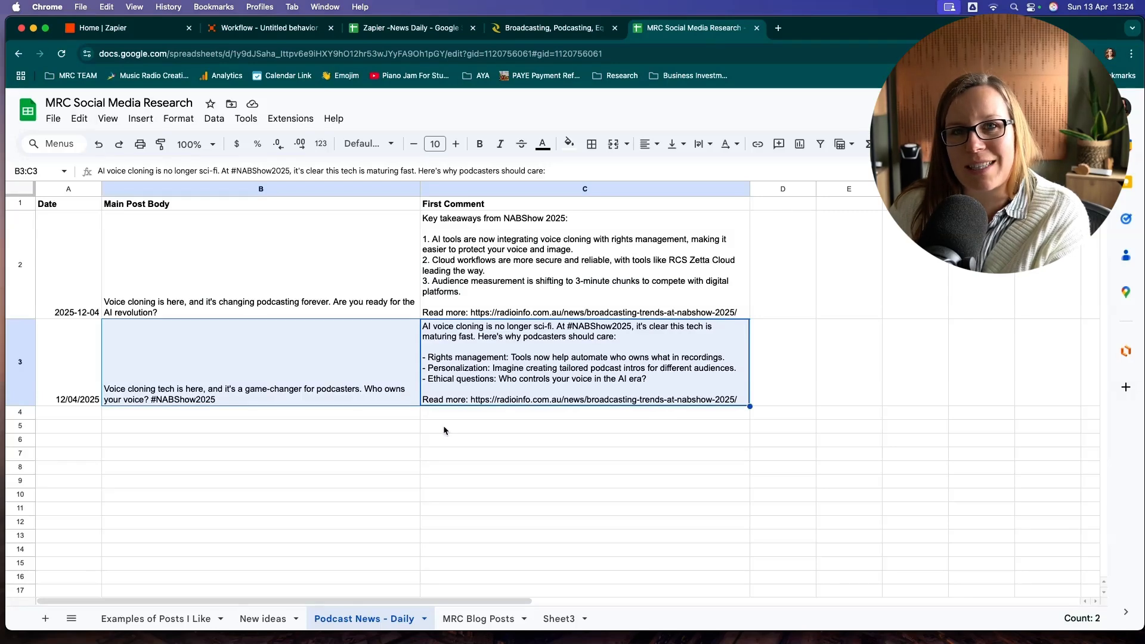
pyautogui.click(585, 441)
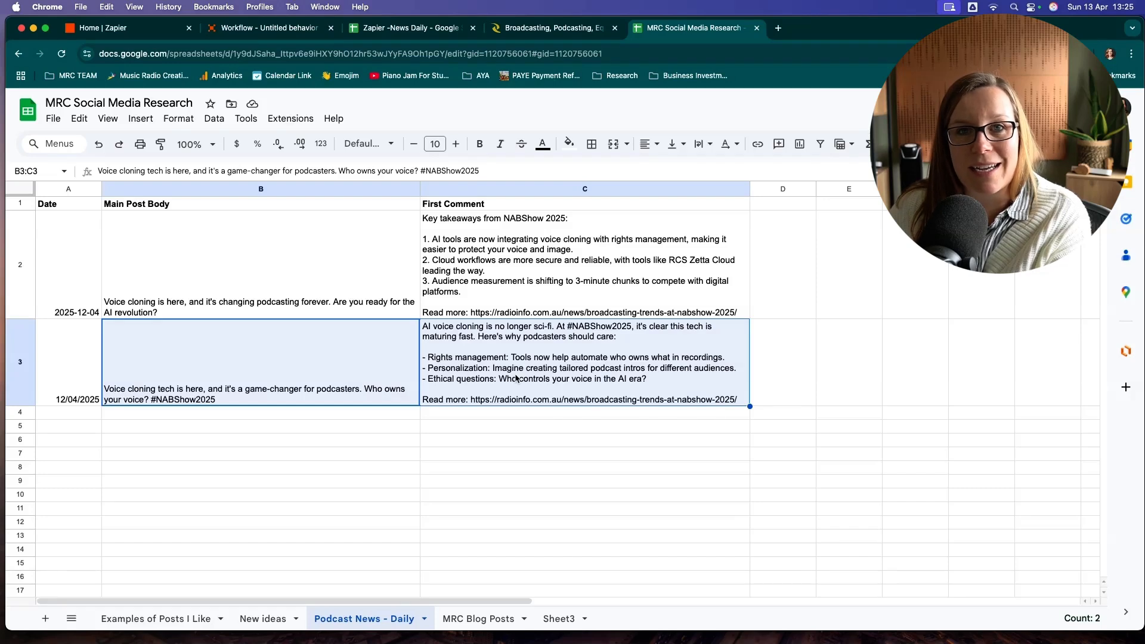
pyautogui.moveTo(618, 346)
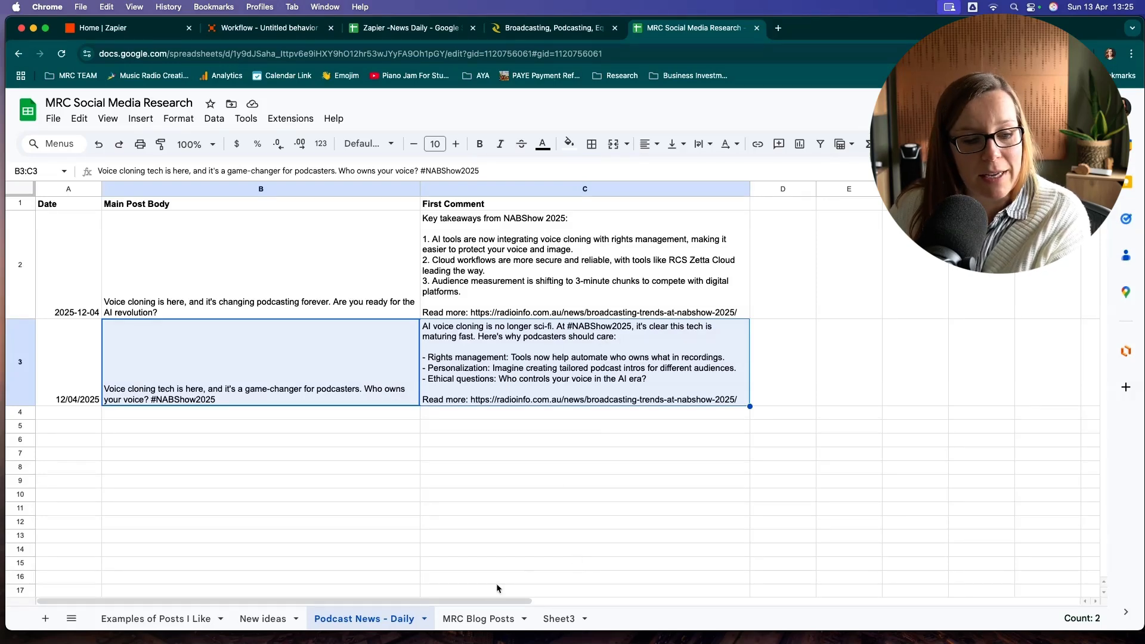
pyautogui.moveTo(200, 599)
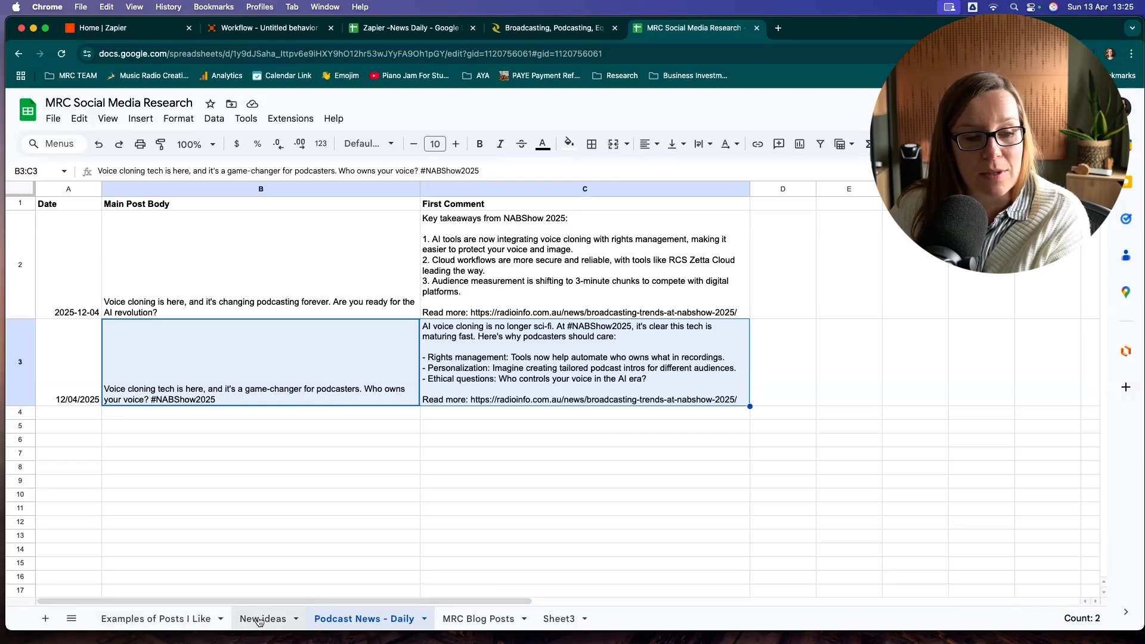
# Review the DJ post ideas, including the Pioneer DJ CDJ-3000 post, then return to the Zapier test results.
pyautogui.click(262, 619)
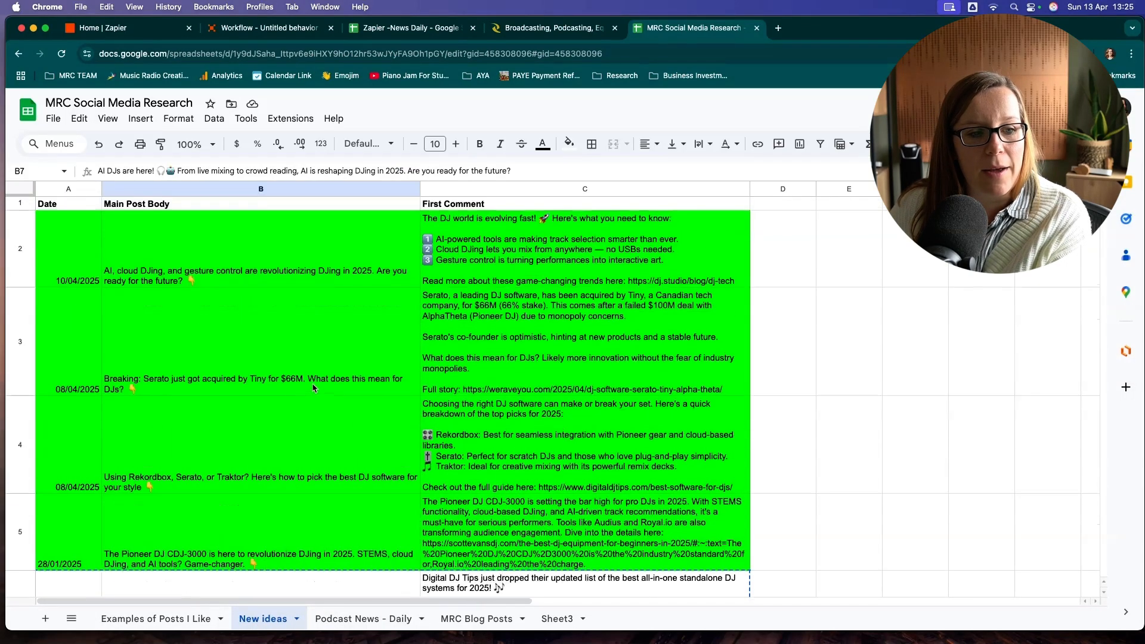
pyautogui.click(261, 248)
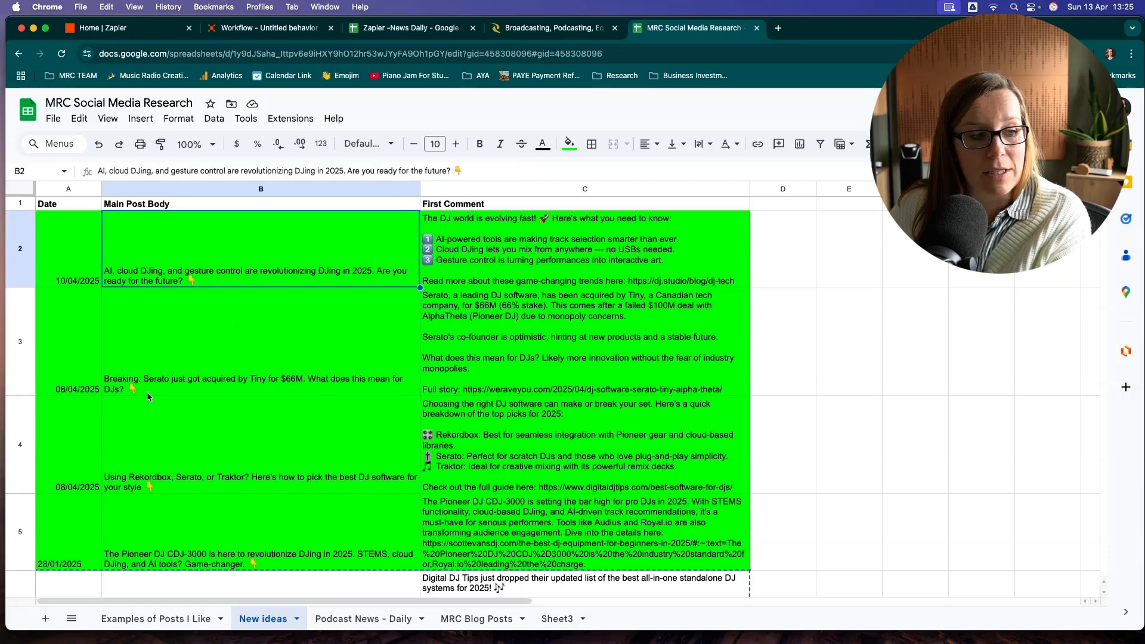
pyautogui.click(550, 296)
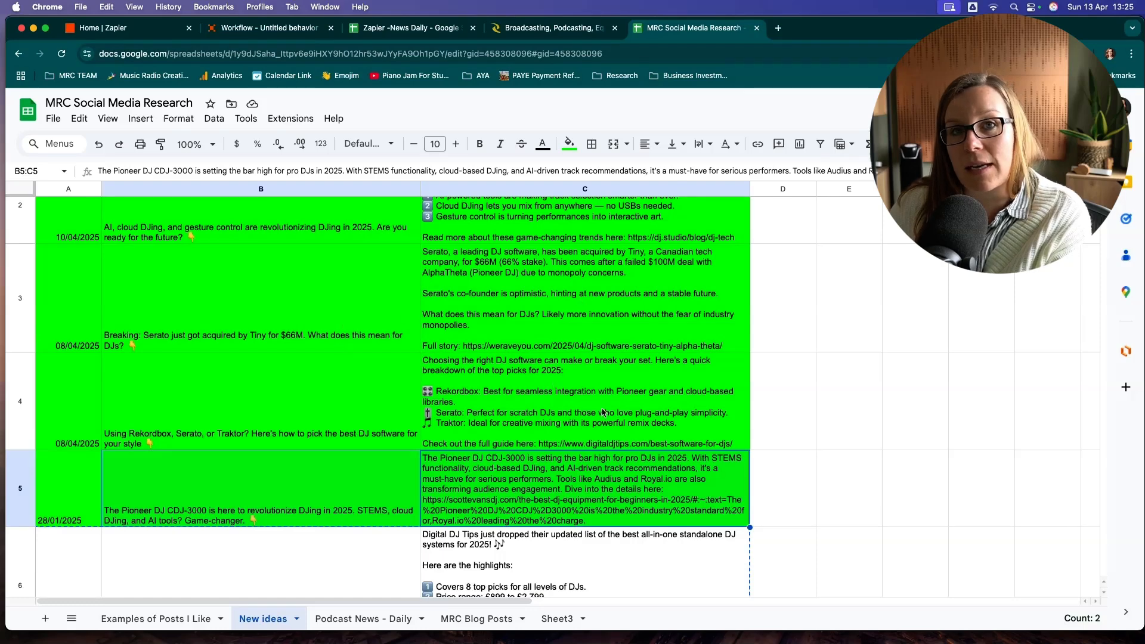
pyautogui.scroll(-3)
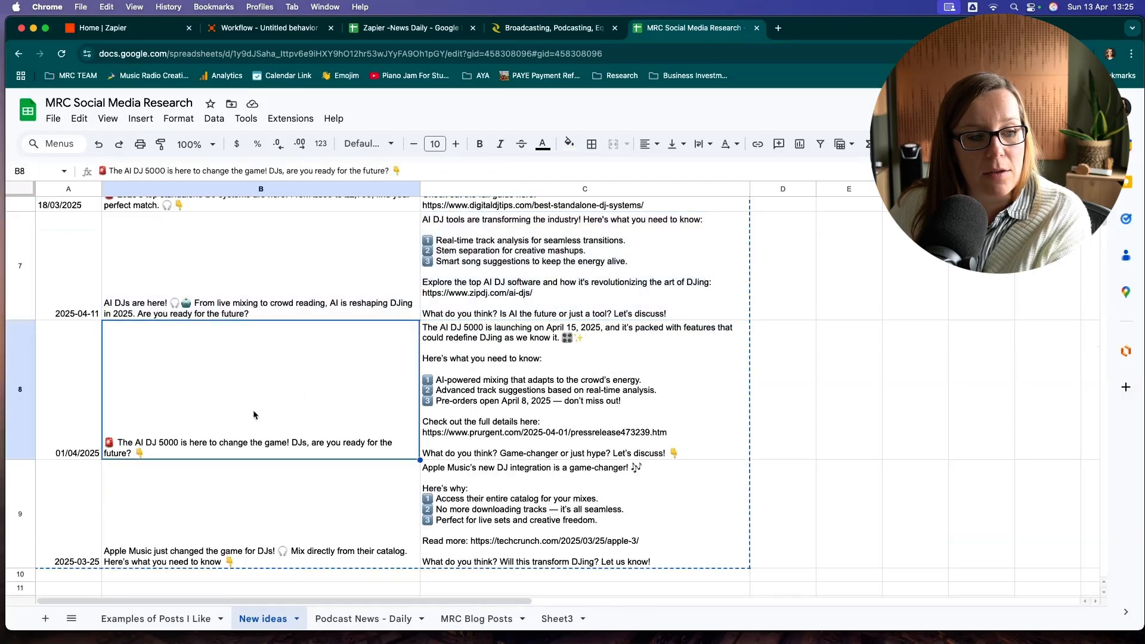
pyautogui.moveTo(244, 409)
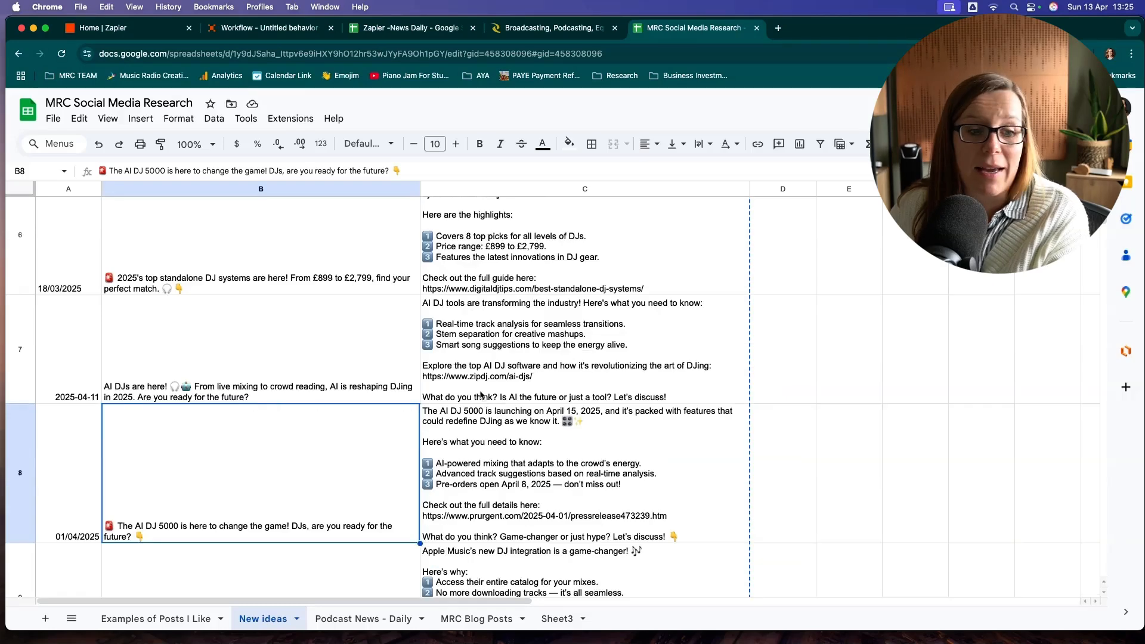
pyautogui.moveTo(730, 230)
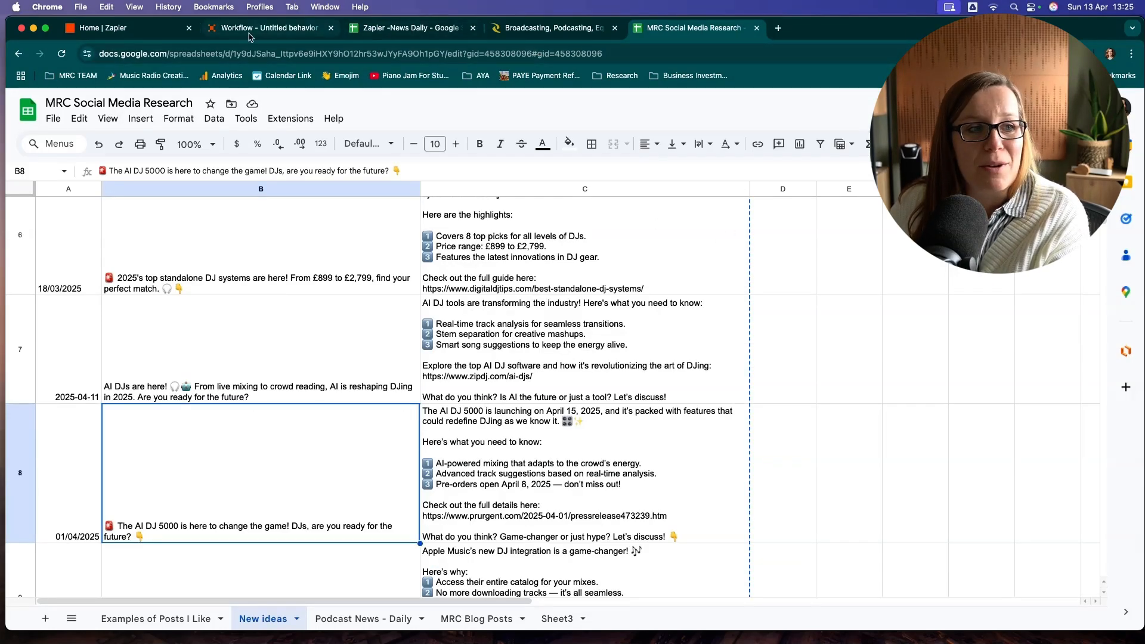
pyautogui.click(267, 29)
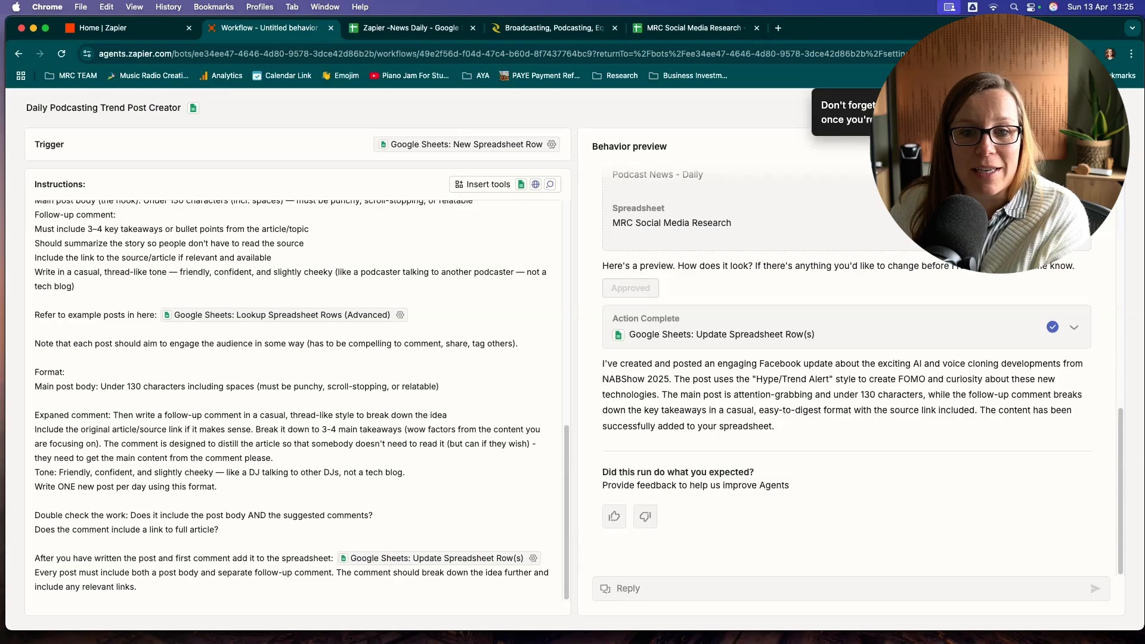